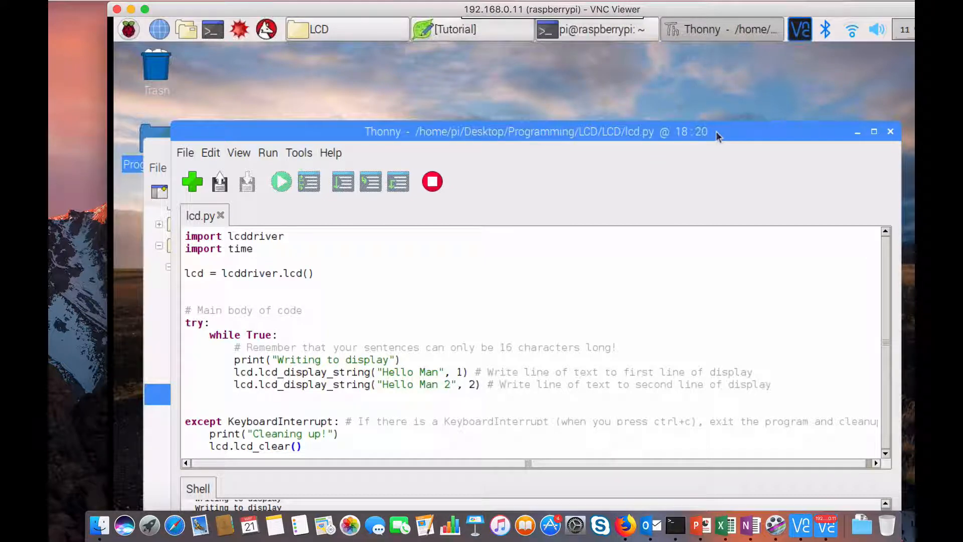
pyautogui.moveTo(639, 239)
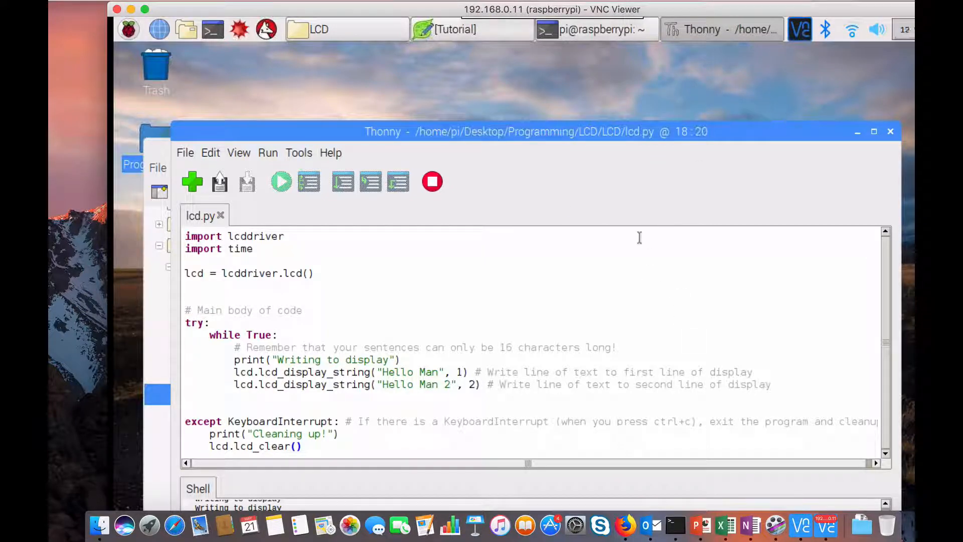
pyautogui.moveTo(465, 319)
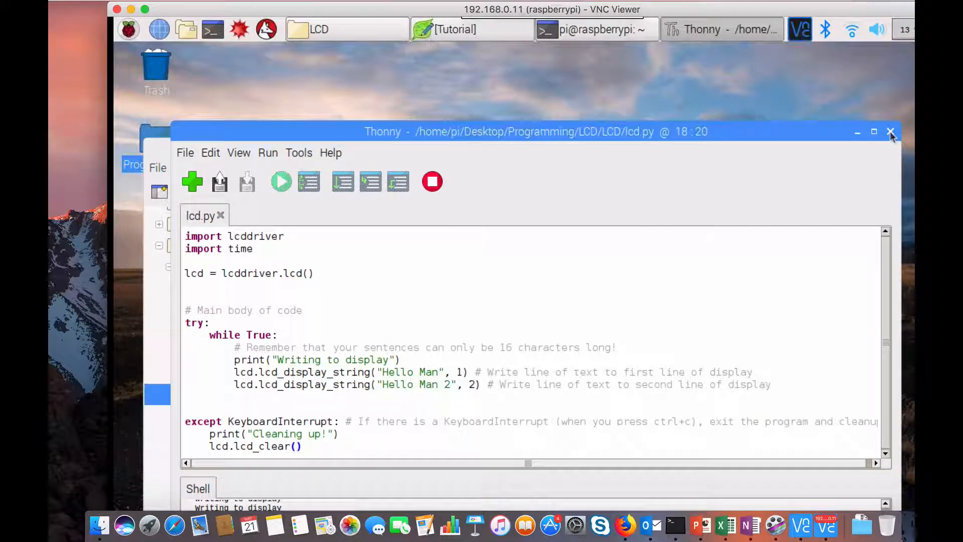
# Close lcd.py and the LCD folder window, then open the desktop Programming folder.
pyautogui.click(889, 131)
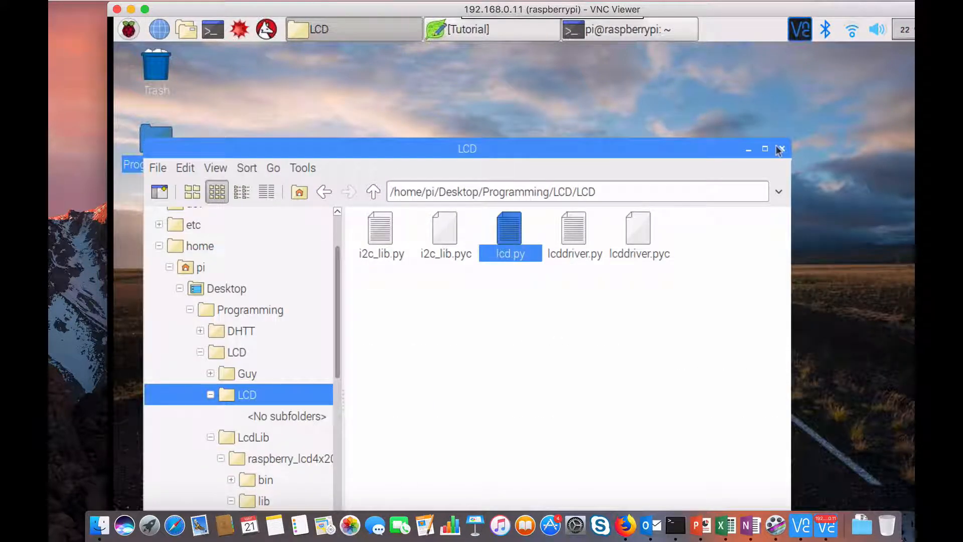
pyautogui.click(780, 148)
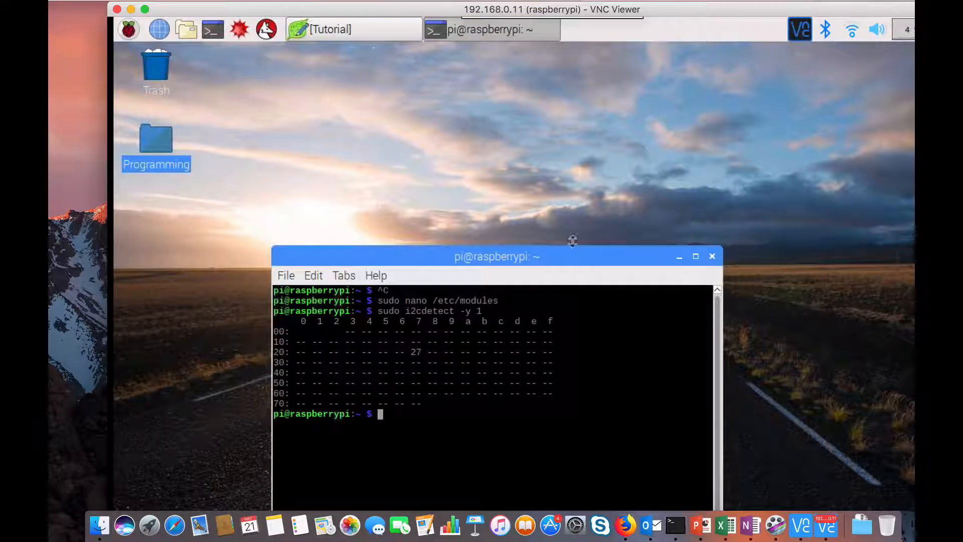
pyautogui.doubleClick(156, 141)
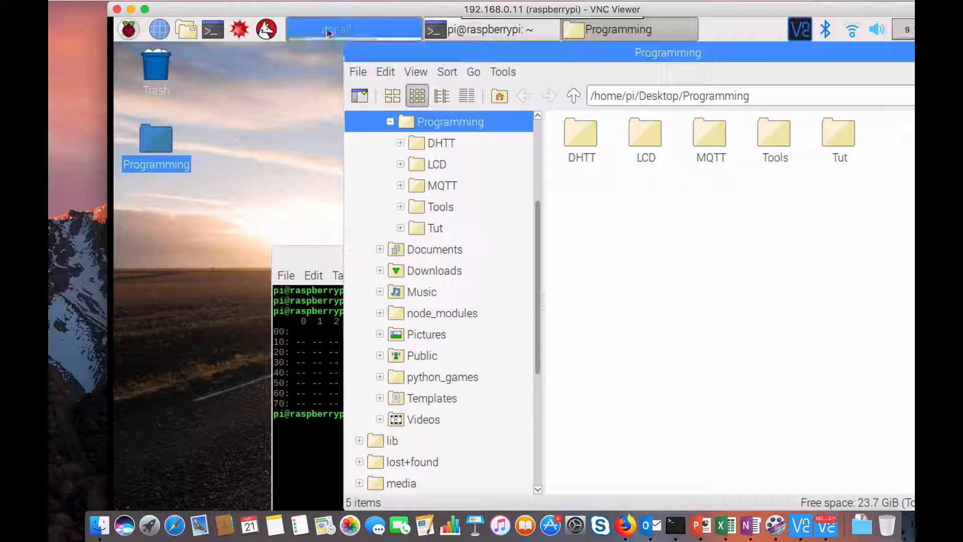
# Review the mosquitto and paho-mqtt install lines in the Tutorial notes, then close them.
pyautogui.click(354, 29)
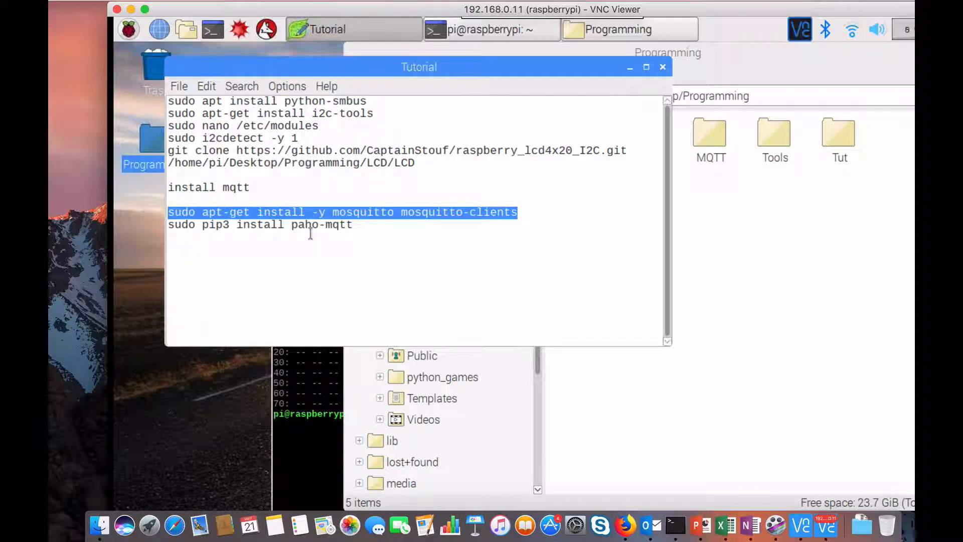
pyautogui.moveTo(447, 238)
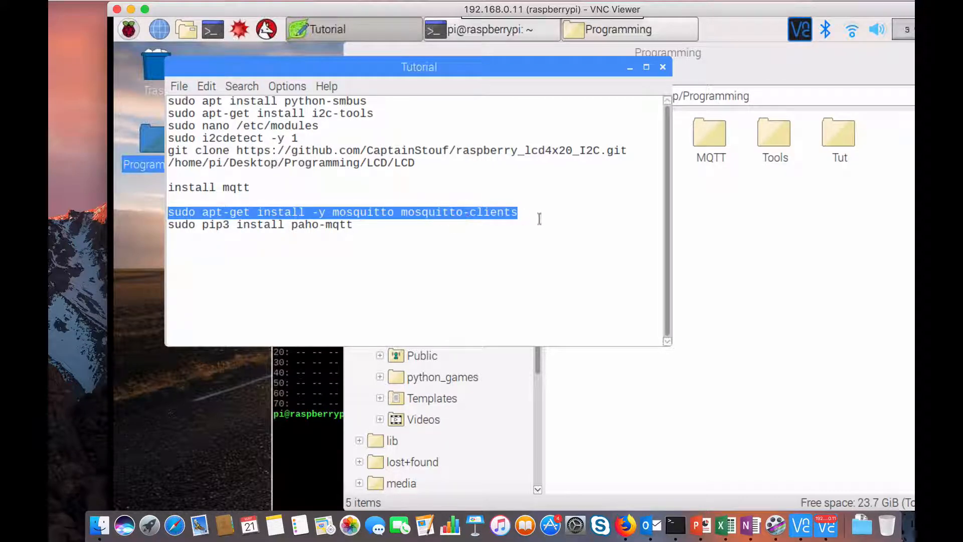
pyautogui.moveTo(460, 214)
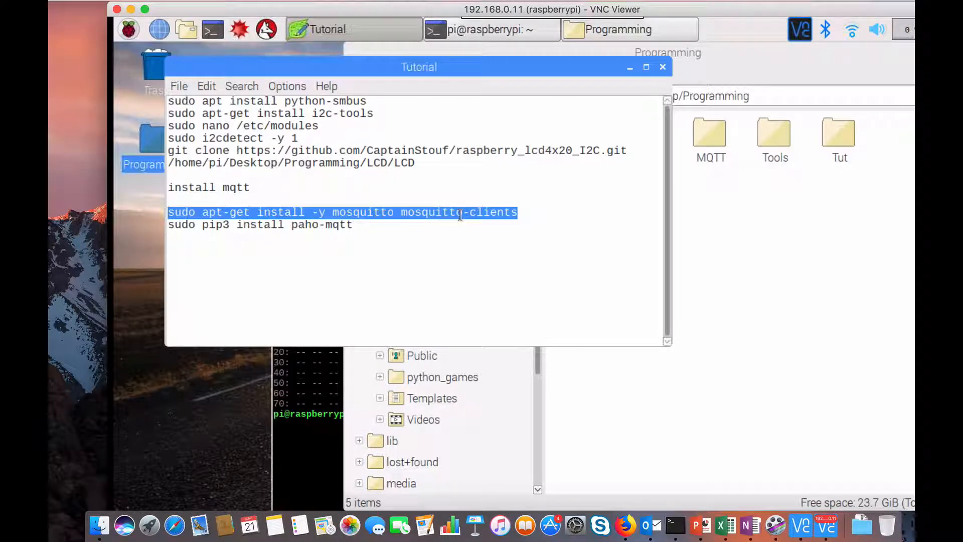
pyautogui.moveTo(514, 296)
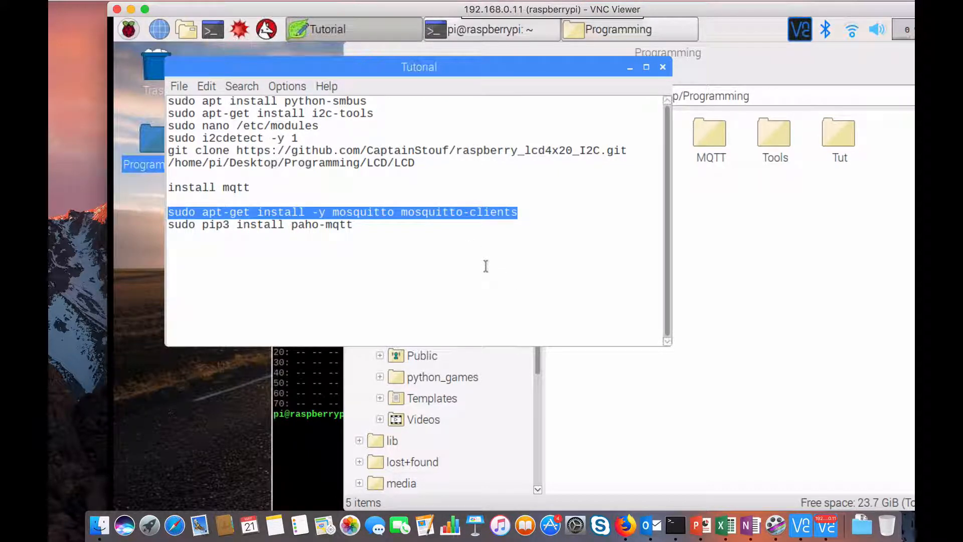
pyautogui.click(211, 236)
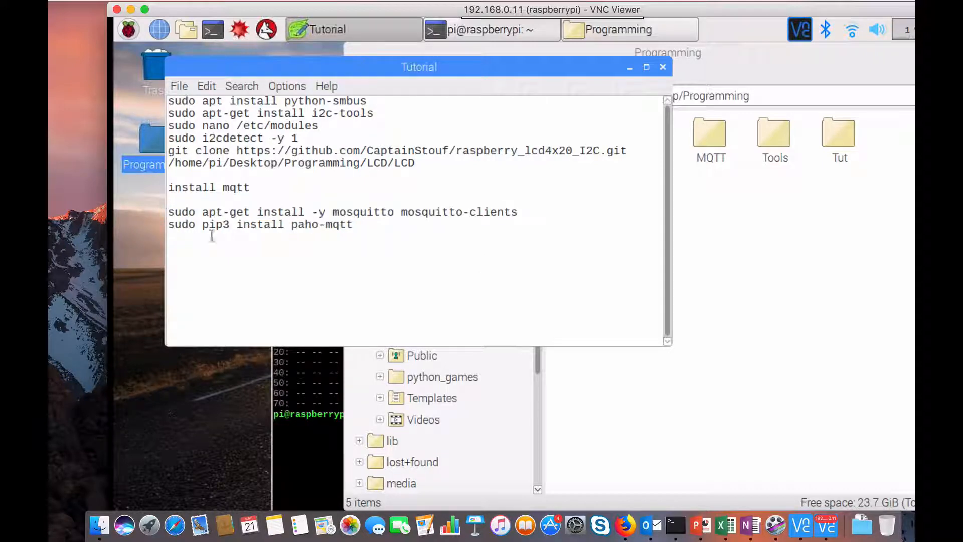
pyautogui.tripleClick(260, 225)
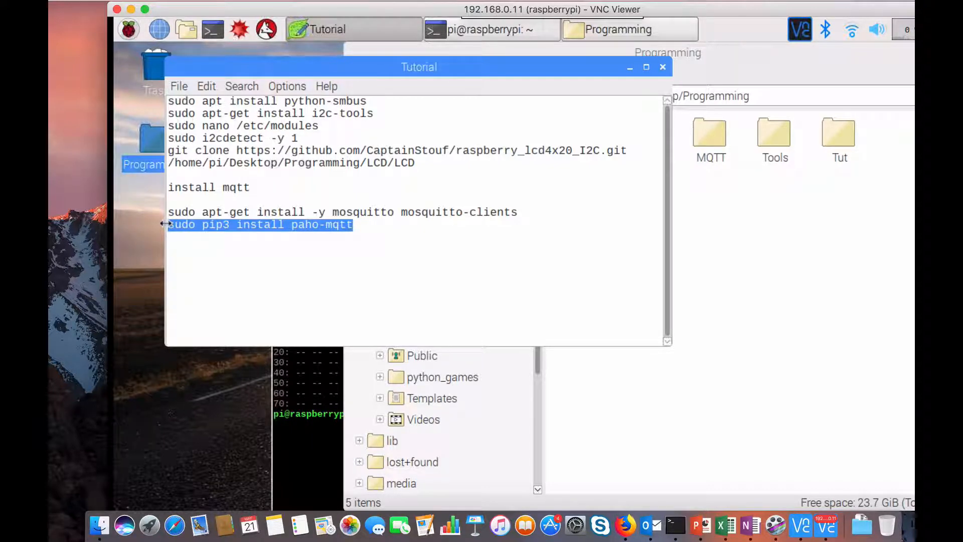
pyautogui.moveTo(632, 131)
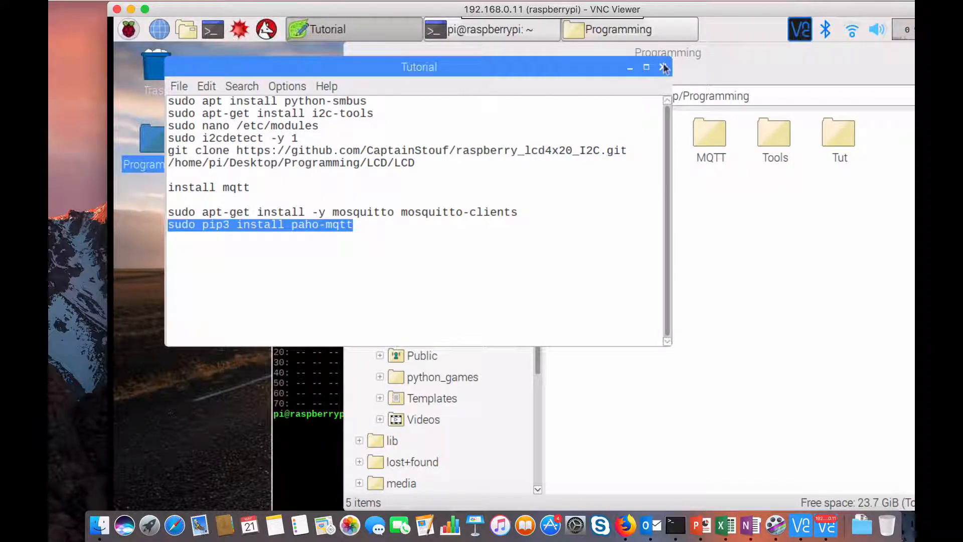
pyautogui.click(664, 67)
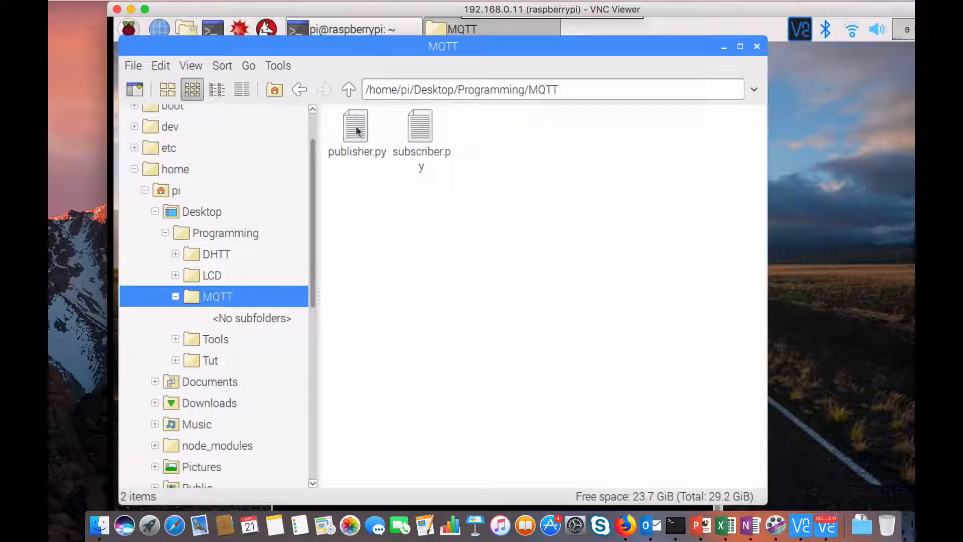
# Open publisher.py from the MQTT folder in Thonny.
pyautogui.click(356, 126)
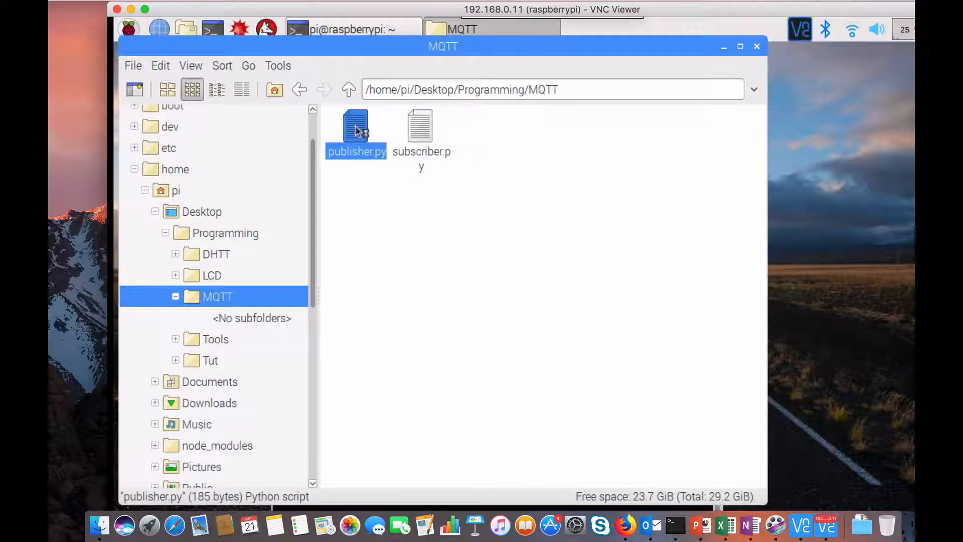
pyautogui.doubleClick(356, 129)
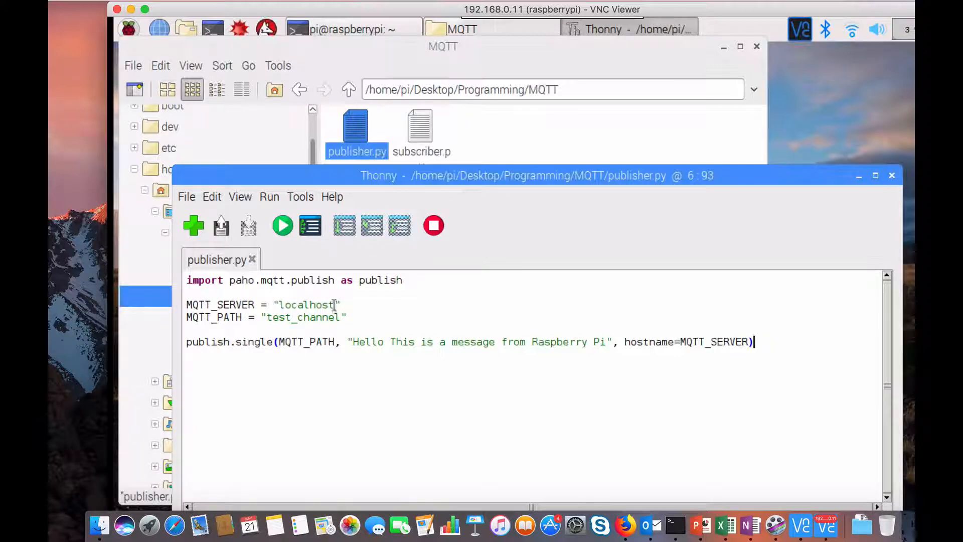
# Open subscriber.py and review its test_channel subscription, callbacks and port 1883.
pyautogui.doubleClick(305, 305)
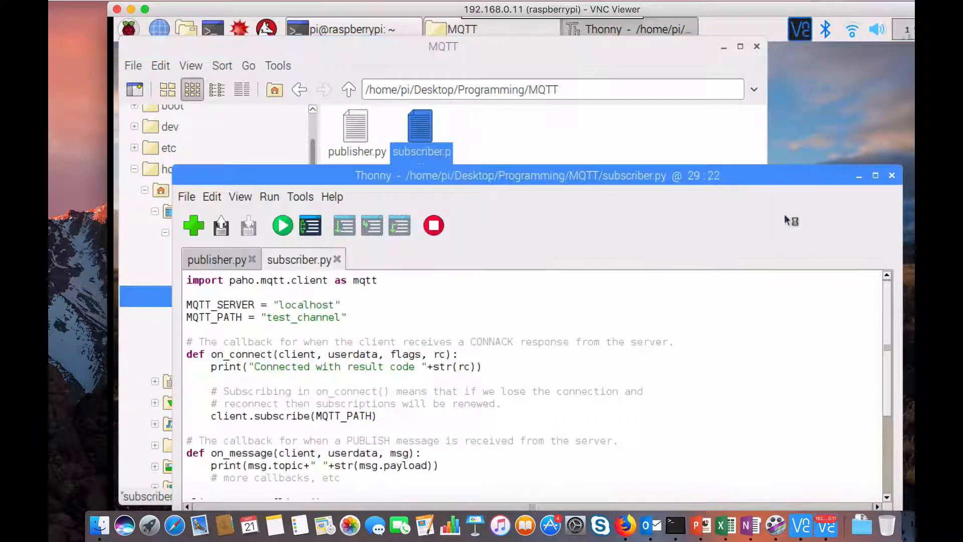
pyautogui.moveTo(436, 184)
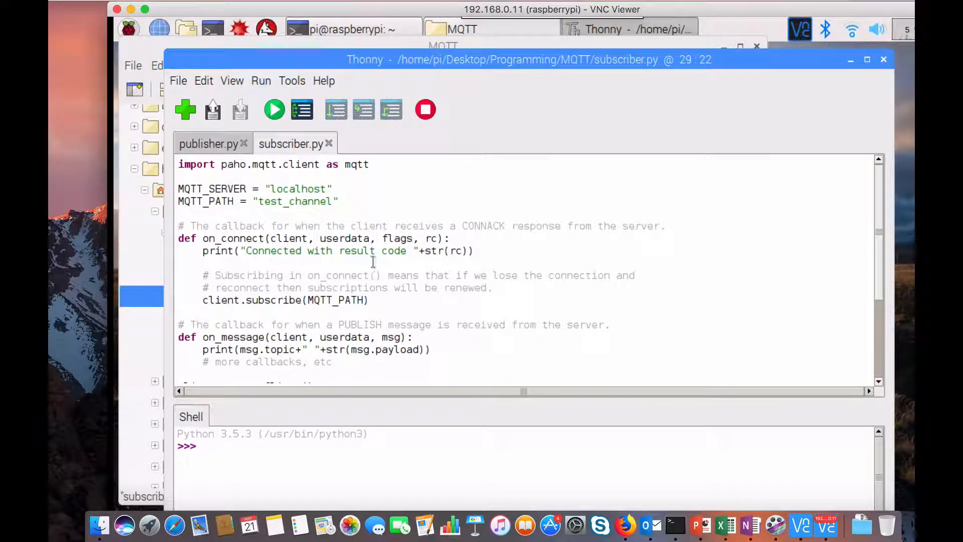
pyautogui.scroll(-3)
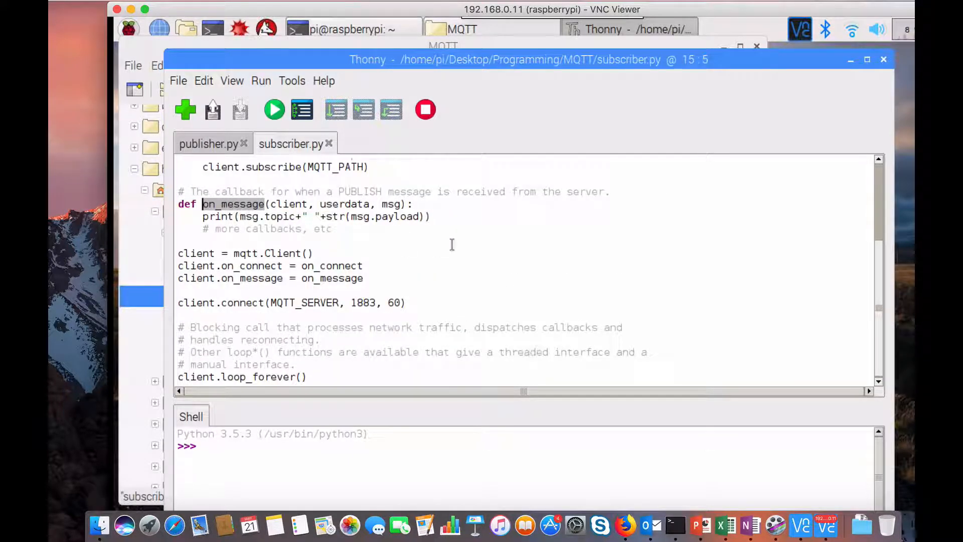
pyautogui.scroll(3)
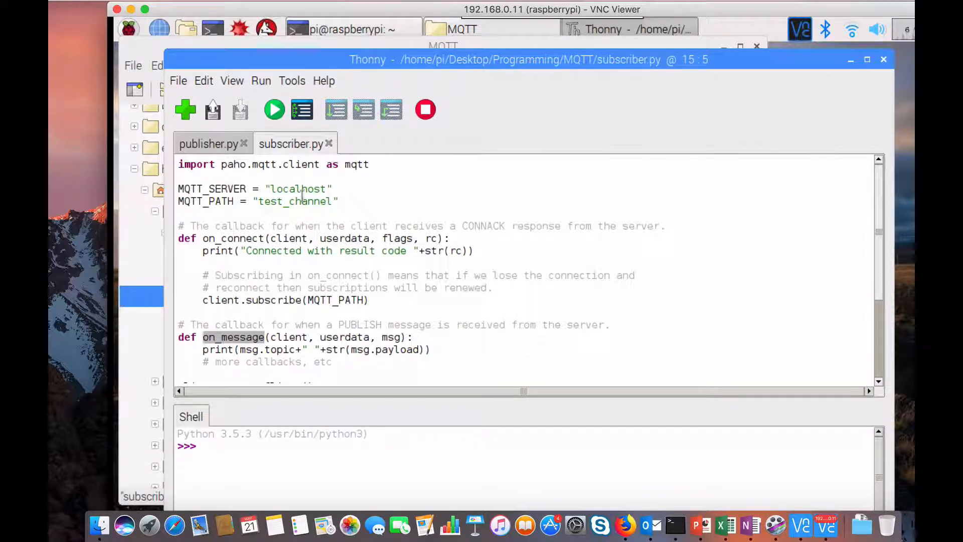
pyautogui.scroll(-3)
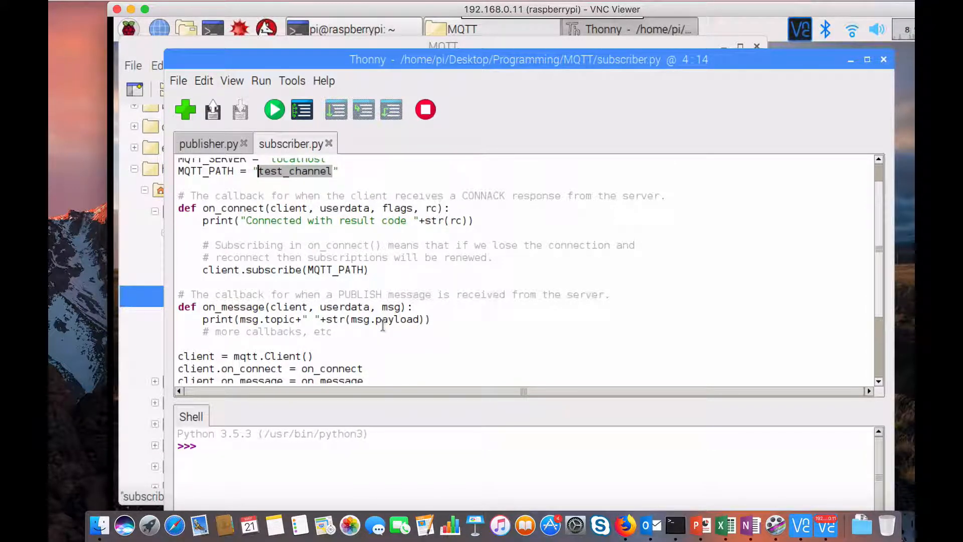
pyautogui.scroll(-3)
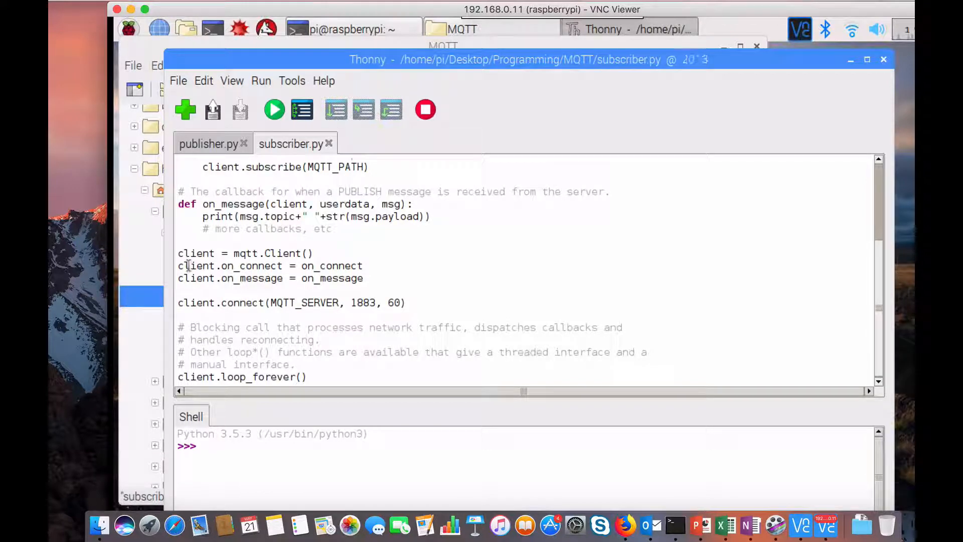
pyautogui.doubleClick(195, 266)
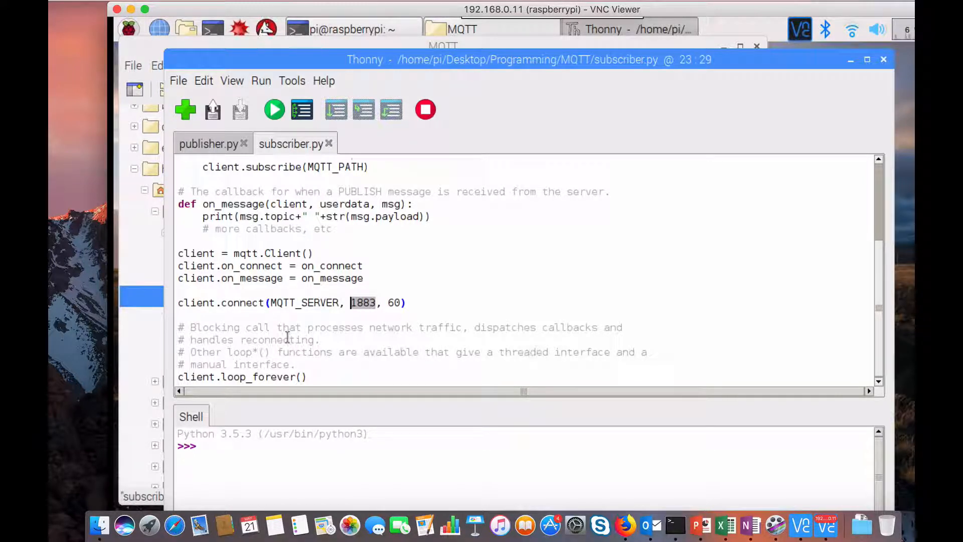
pyautogui.scroll(3)
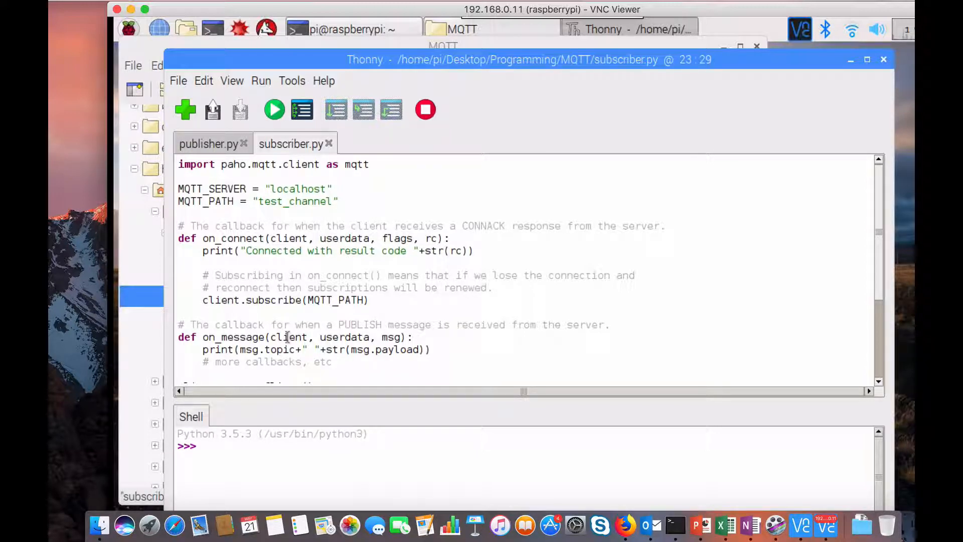
pyautogui.moveTo(358, 136)
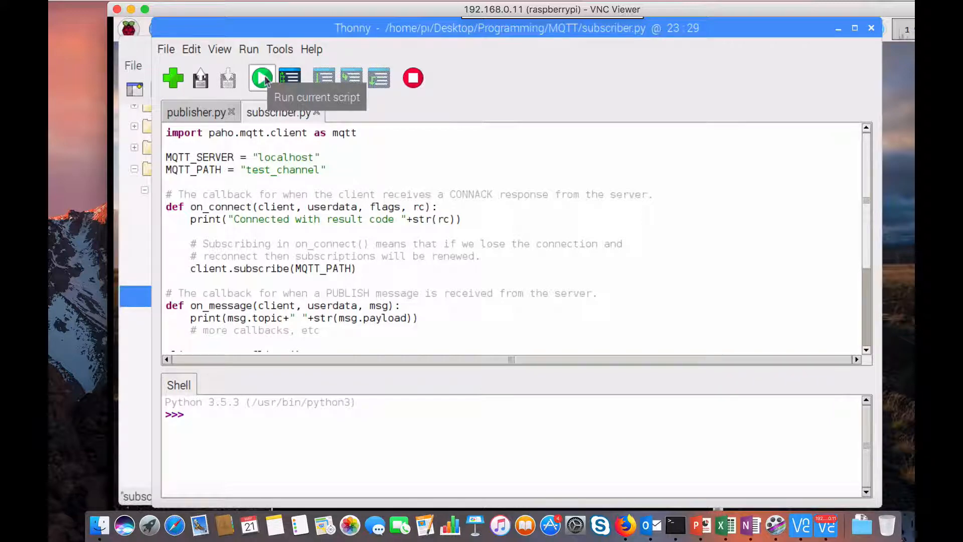
# Run subscriber.py so the shell reports Connected with result code 0.
pyautogui.click(261, 78)
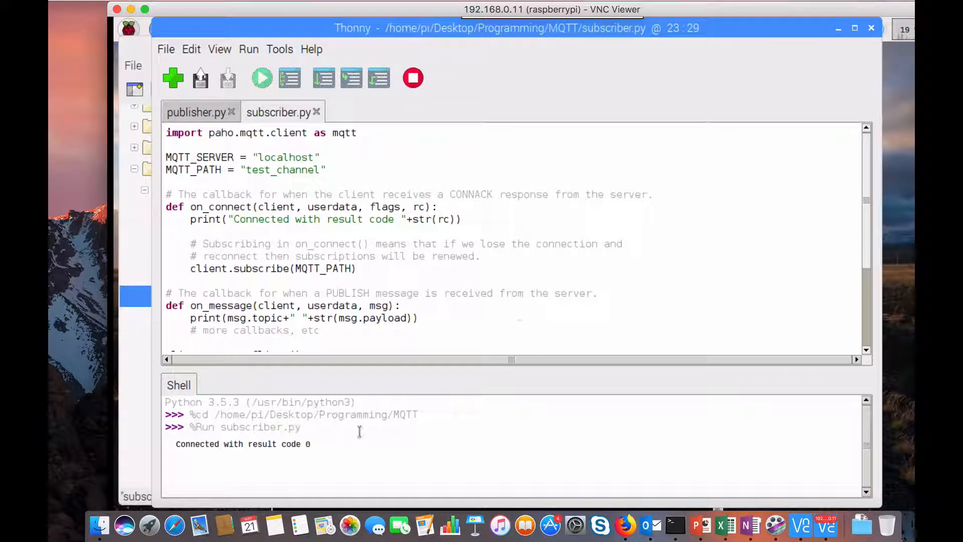
pyautogui.moveTo(441, 79)
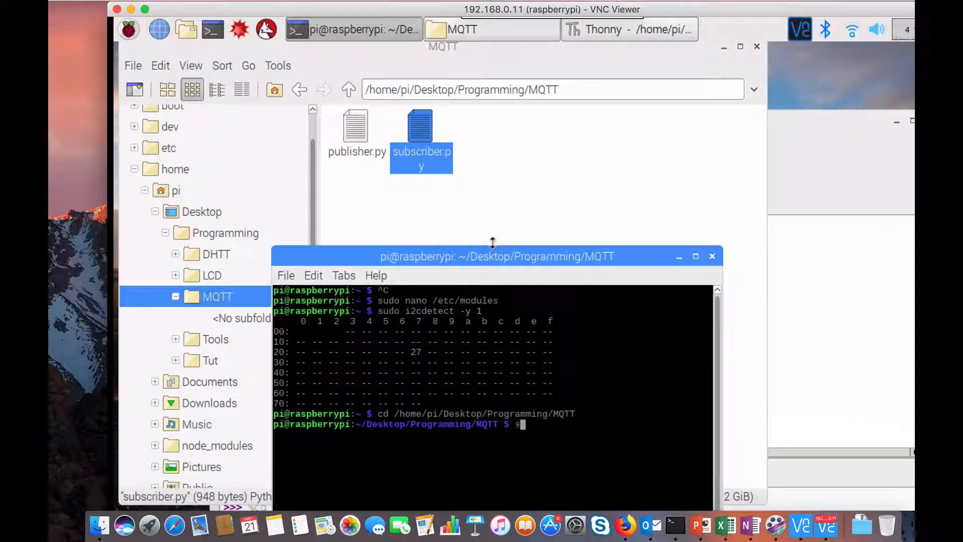
# Run 'sudo python publisher.py' in the terminal.
pyautogui.write('sudp')
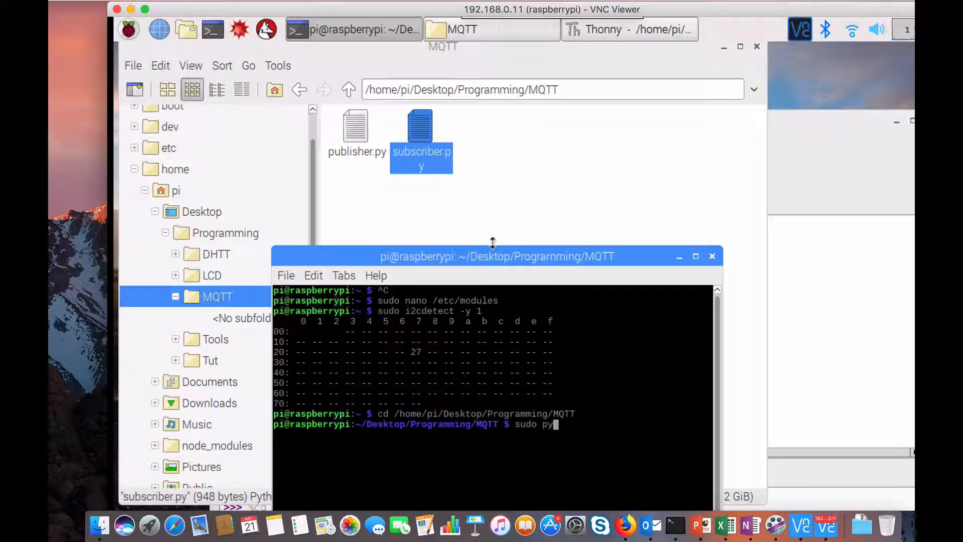
pyautogui.write('thon')
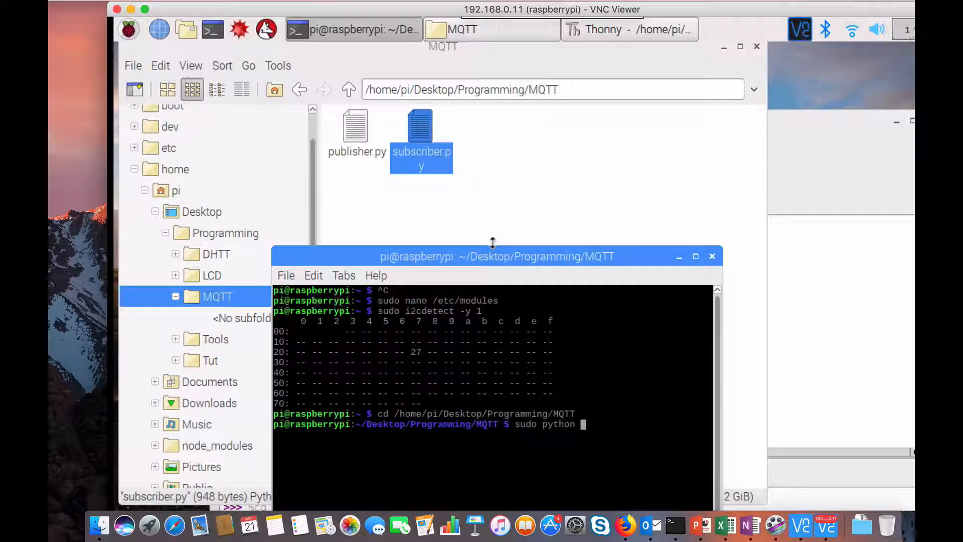
pyautogui.write('publisher.py')
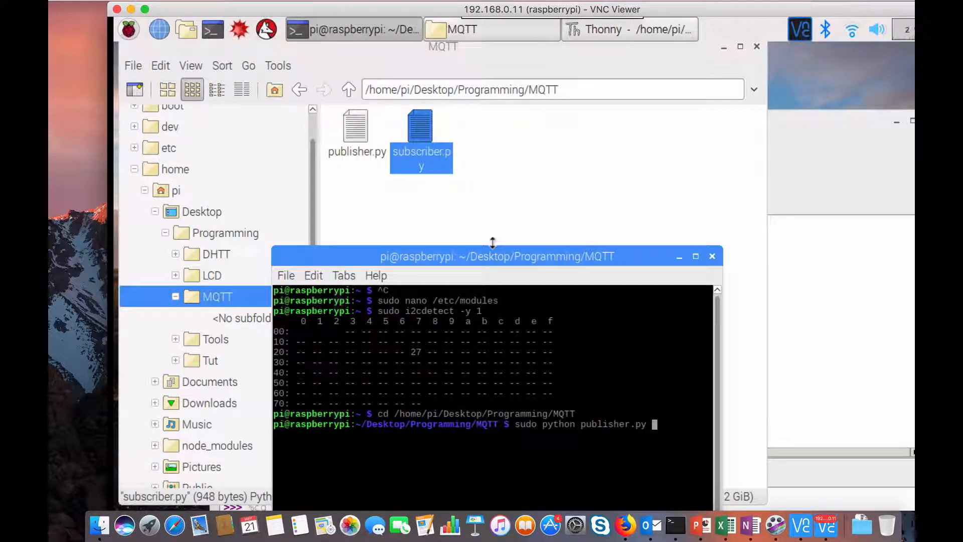
pyautogui.press('Return')
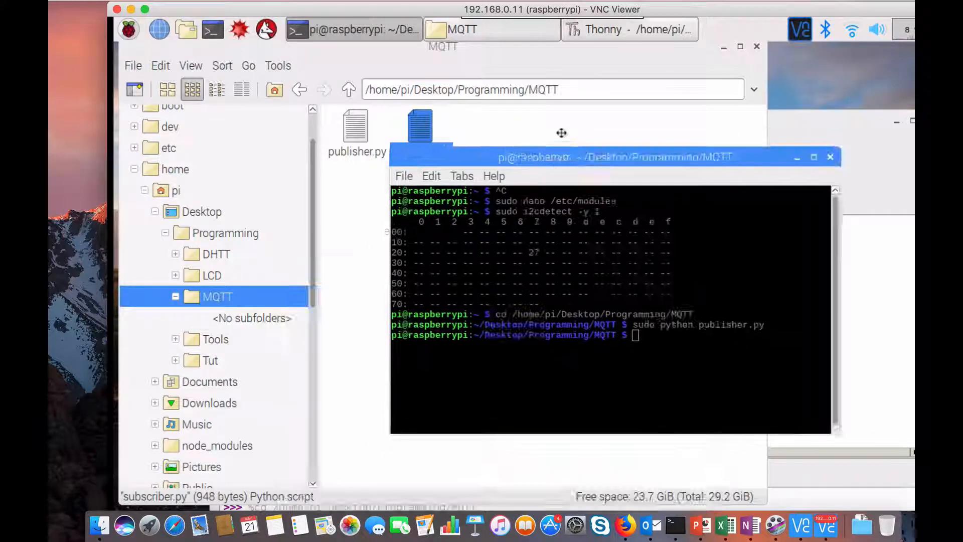
# Check the Raspberry Pi message and on_message print line in Thonny's shell.
pyautogui.click(629, 29)
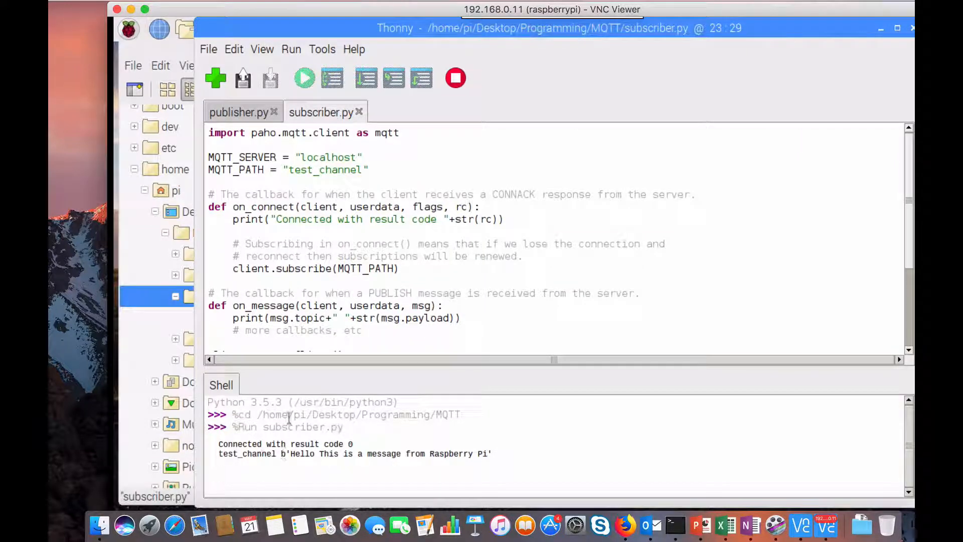
pyautogui.moveTo(304, 454)
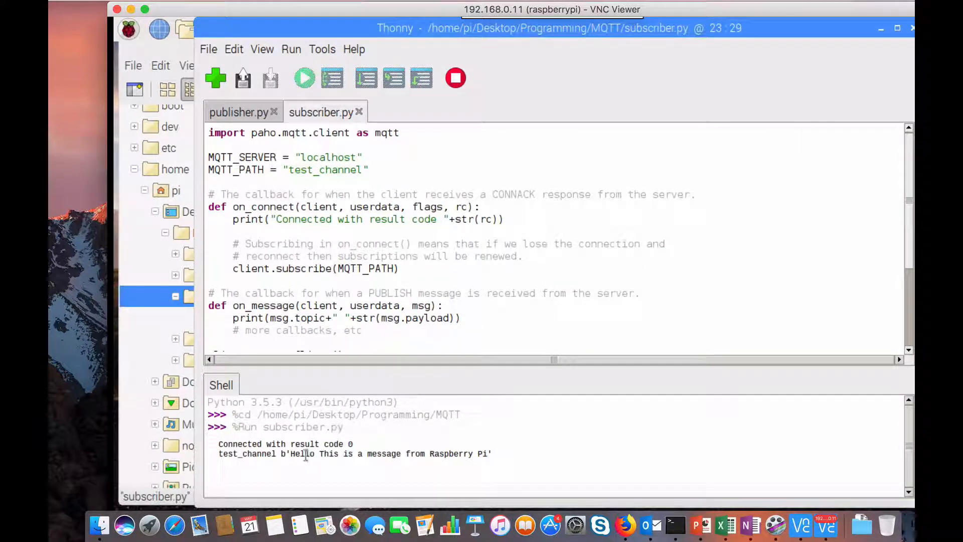
pyautogui.click(233, 306)
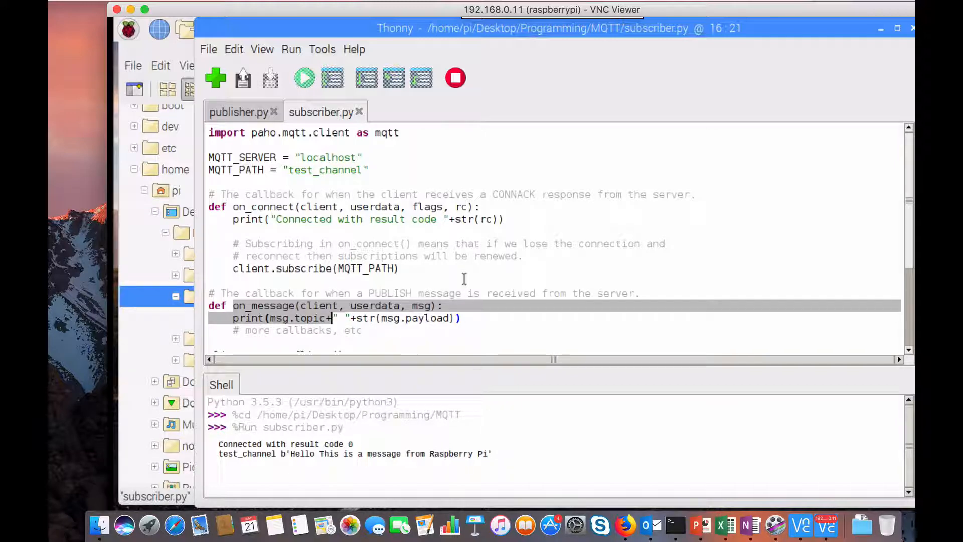
pyautogui.moveTo(478, 350)
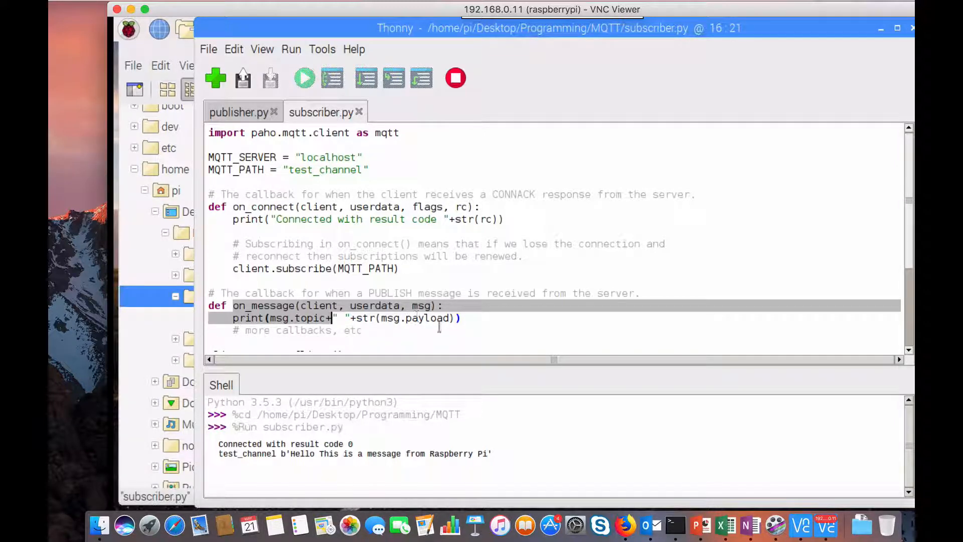
pyautogui.moveTo(588, 133)
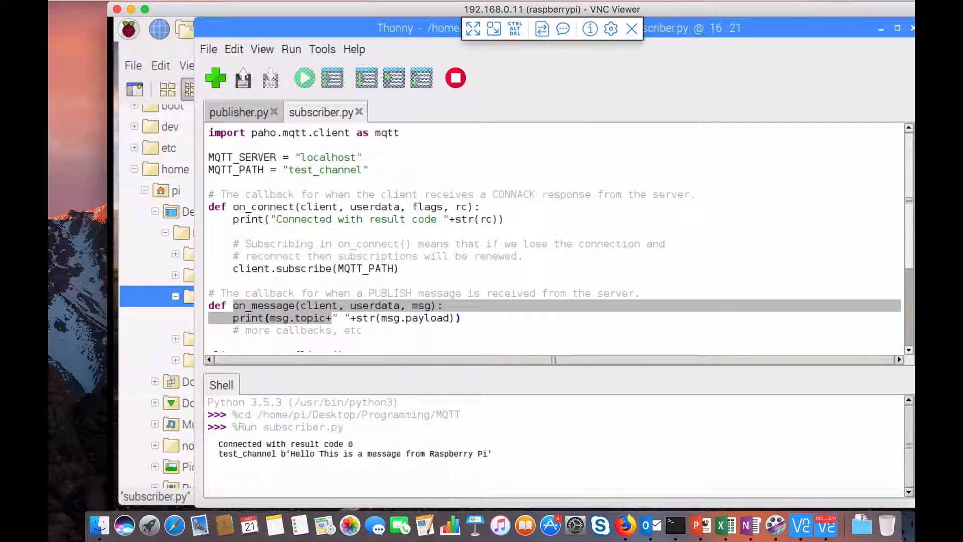
pyautogui.click(334, 317)
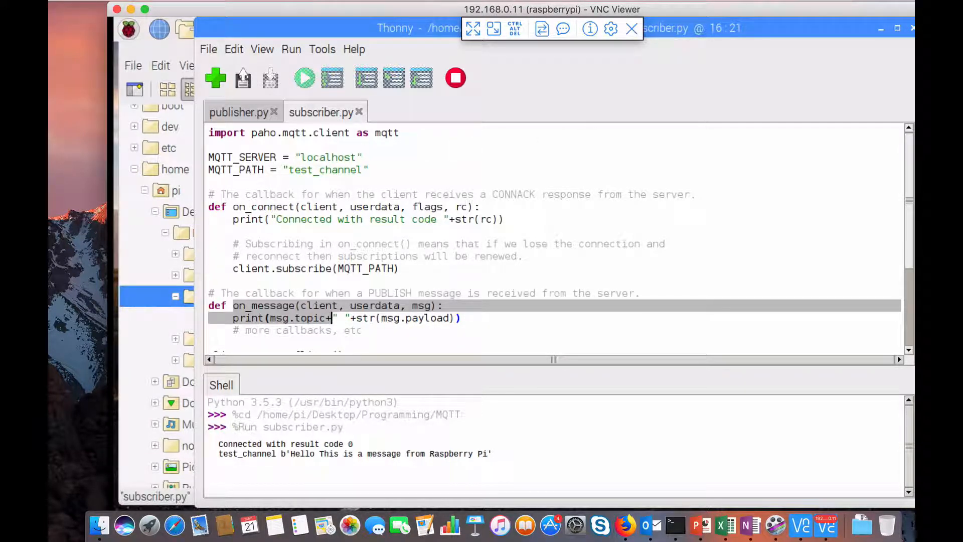
pyautogui.click(562, 29)
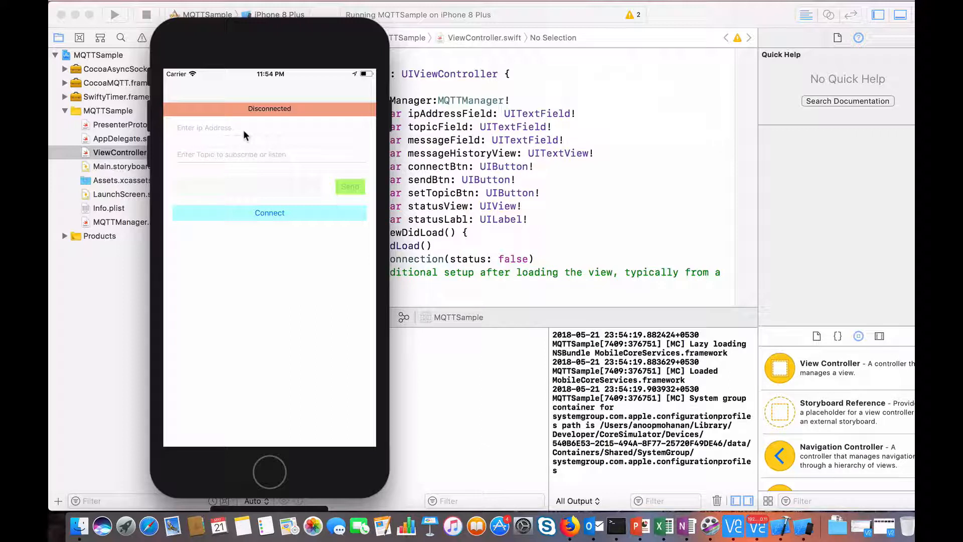
pyautogui.moveTo(184, 162)
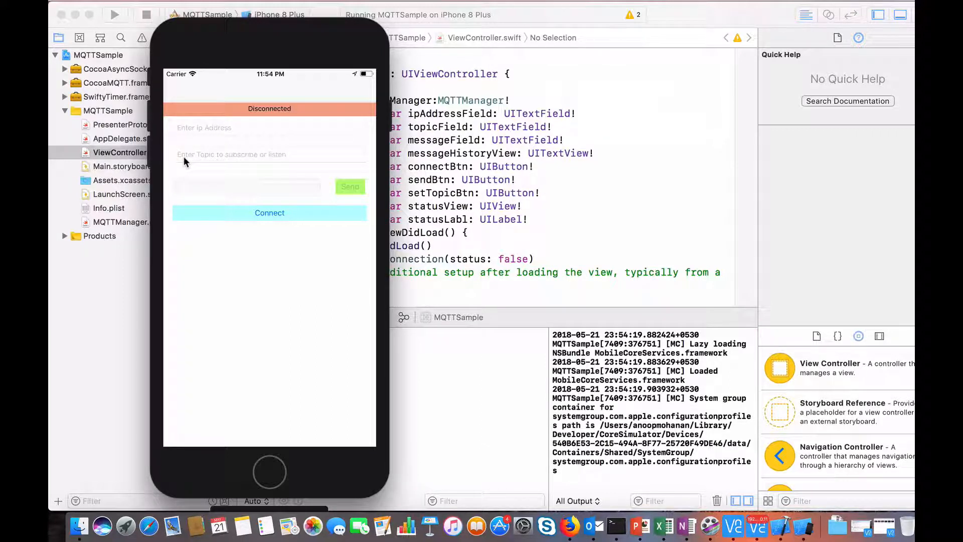
pyautogui.moveTo(269, 195)
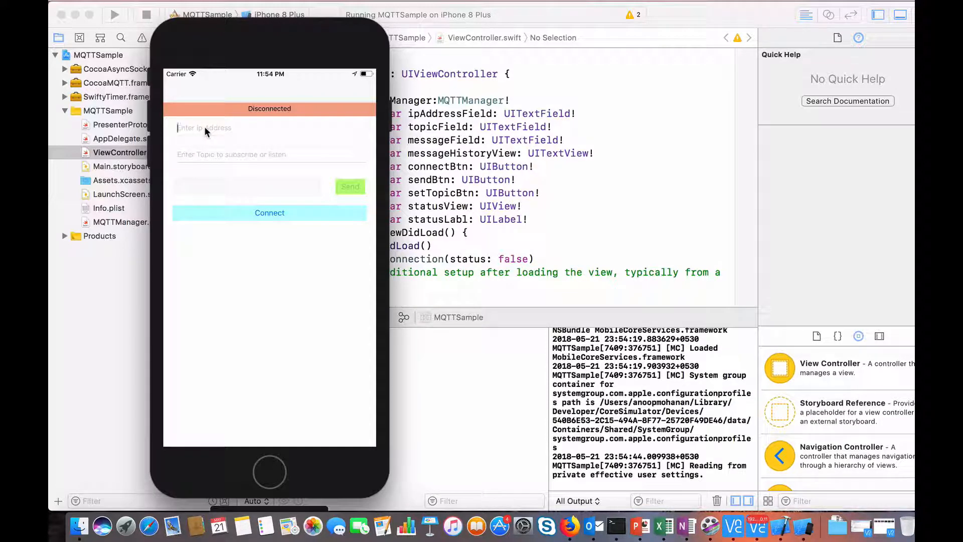
# Enter IP 192.168.0.11 and topic test_channel in the app, then connect.
pyautogui.write('192')
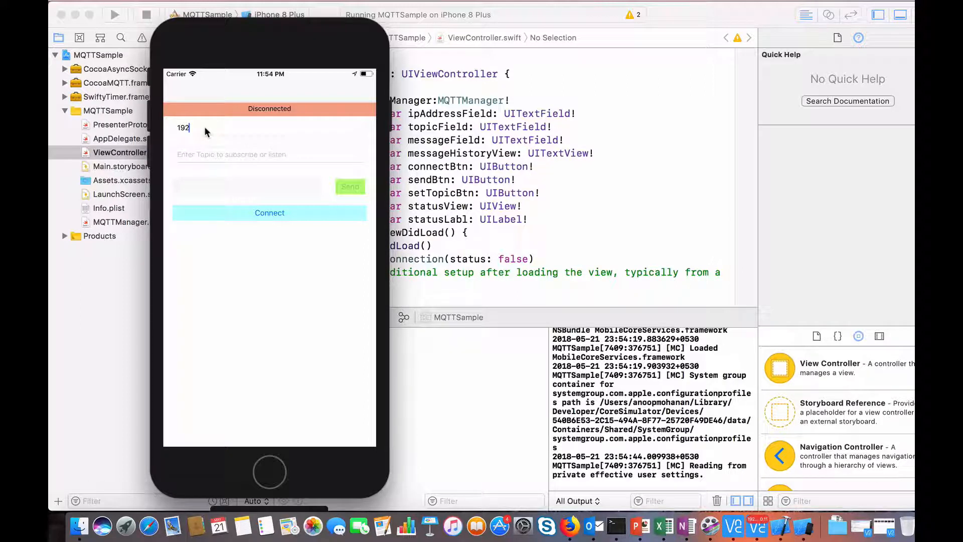
pyautogui.write('.168')
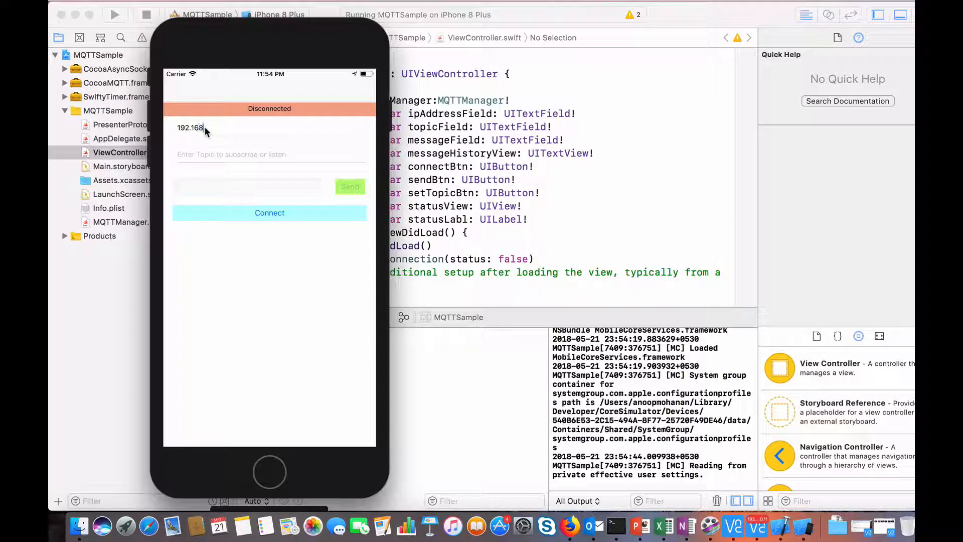
pyautogui.write('.0')
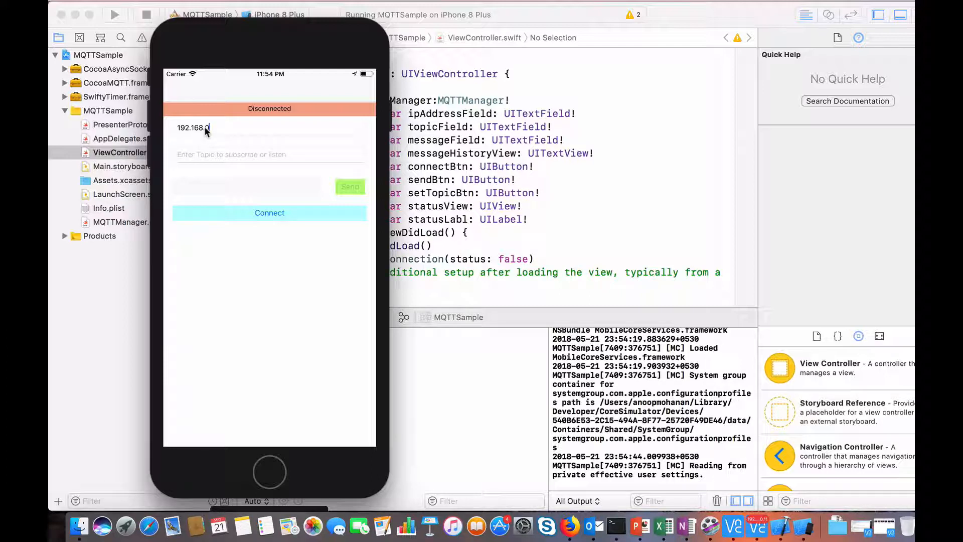
pyautogui.write('.11')
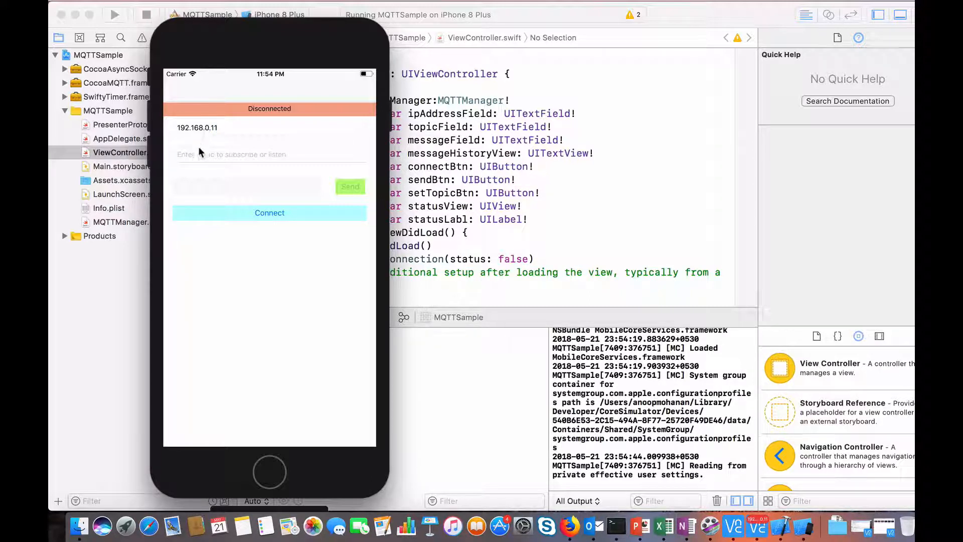
pyautogui.write('tex')
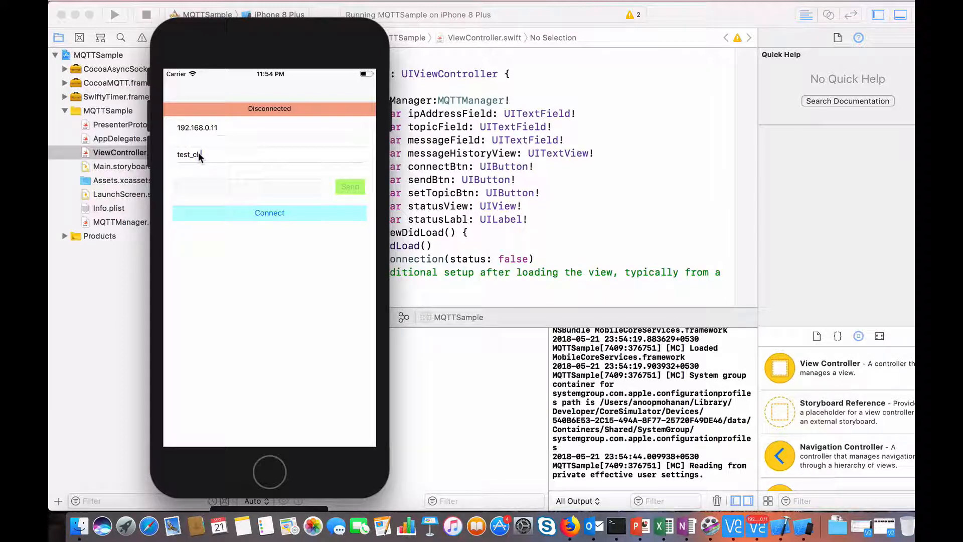
pyautogui.write('hannel')
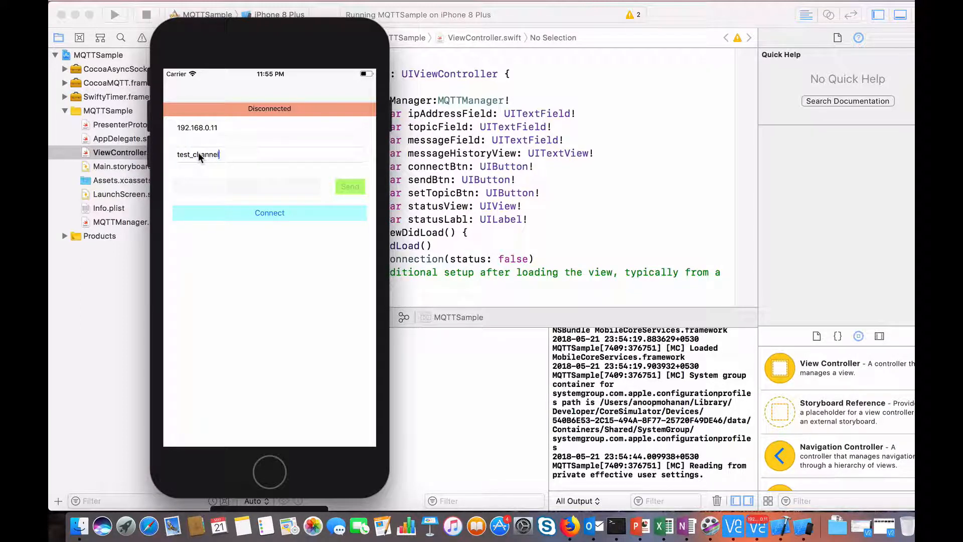
pyautogui.click(269, 213)
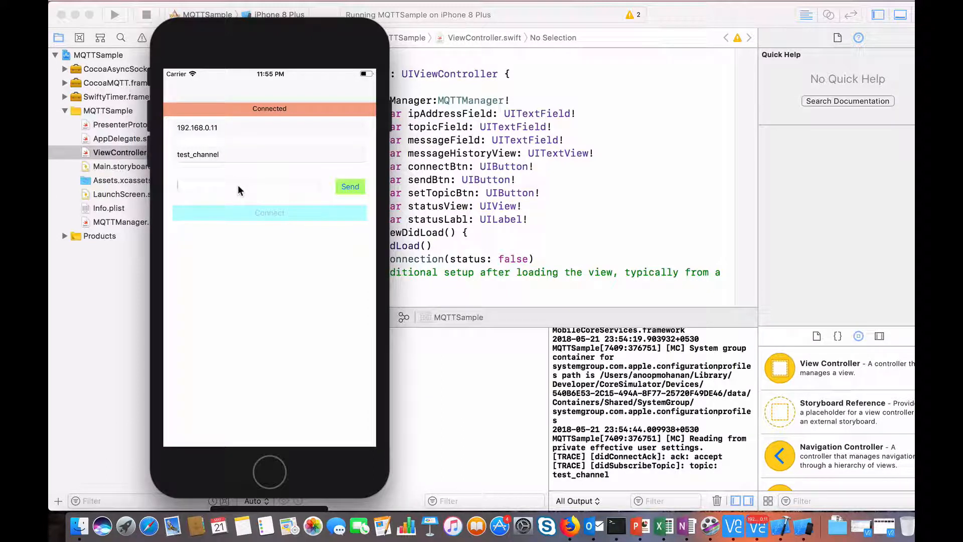
# Send 'hello this is a message from iphone' from the simulator app.
pyautogui.write('h')
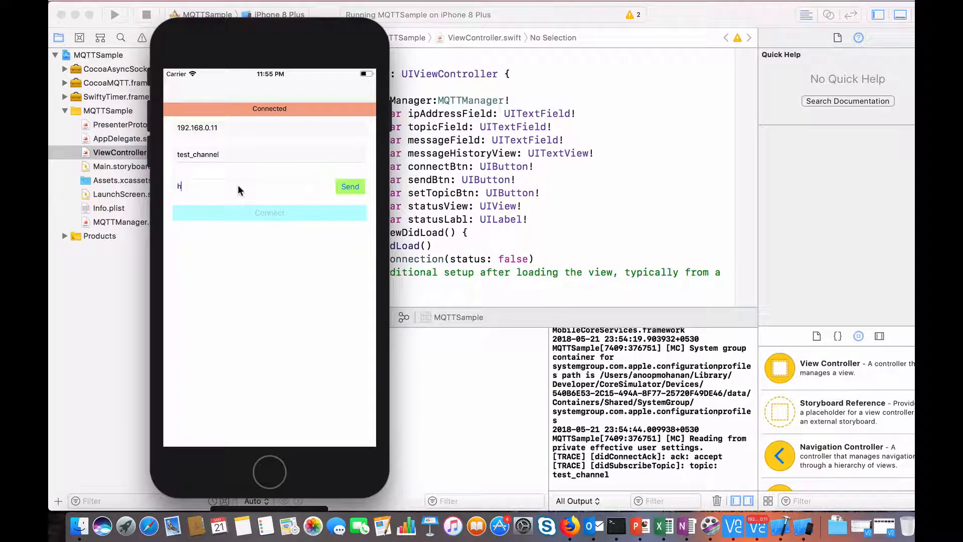
pyautogui.write('ello this is a mess')
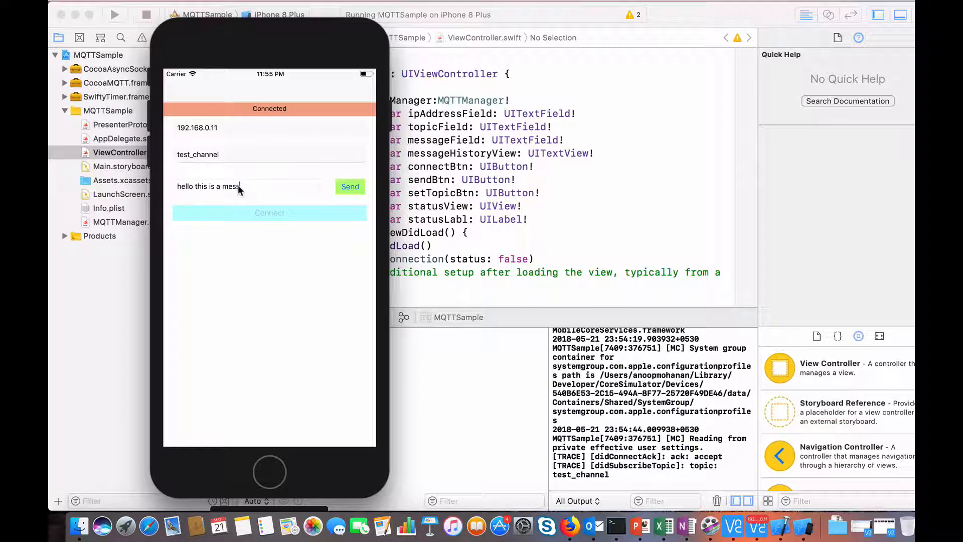
pyautogui.write('age from iphone')
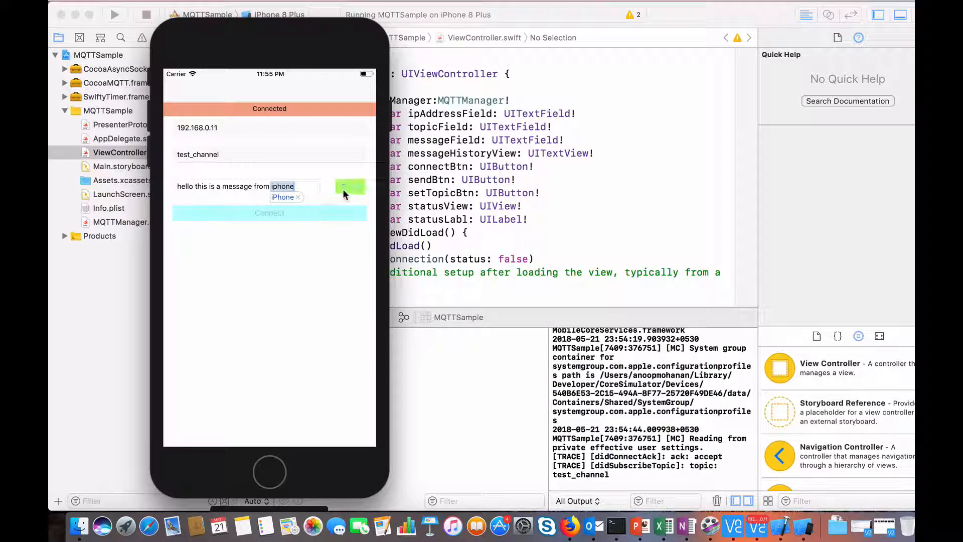
pyautogui.click(350, 186)
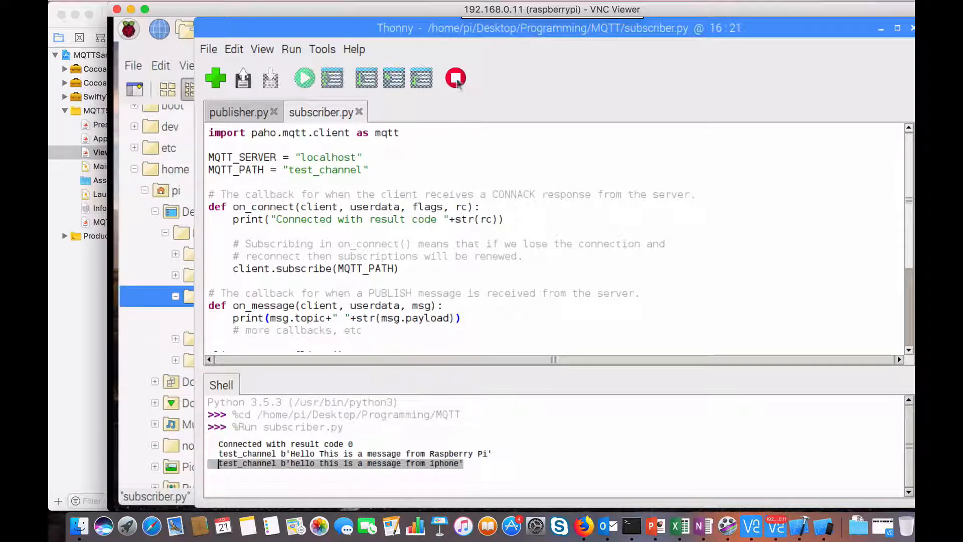
pyautogui.moveTo(456, 79)
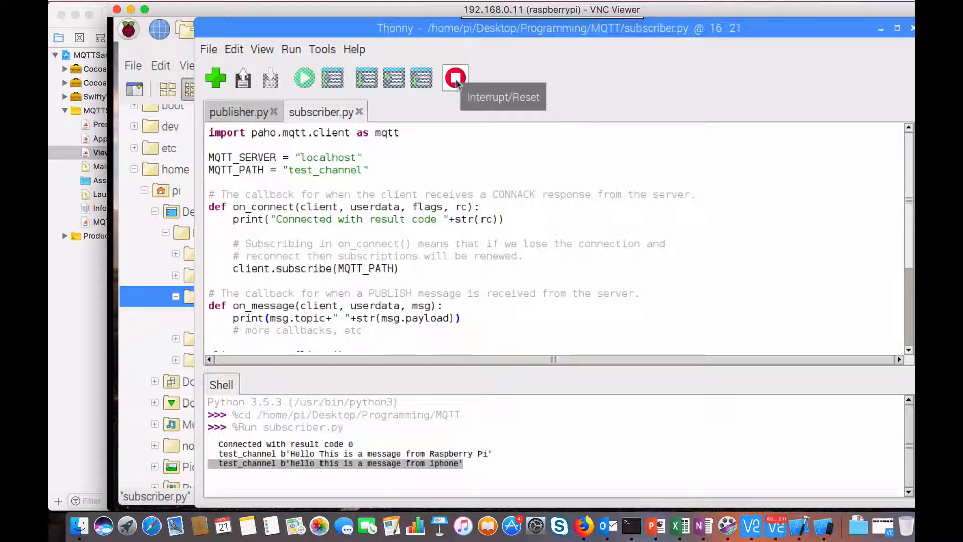
pyautogui.moveTo(389, 113)
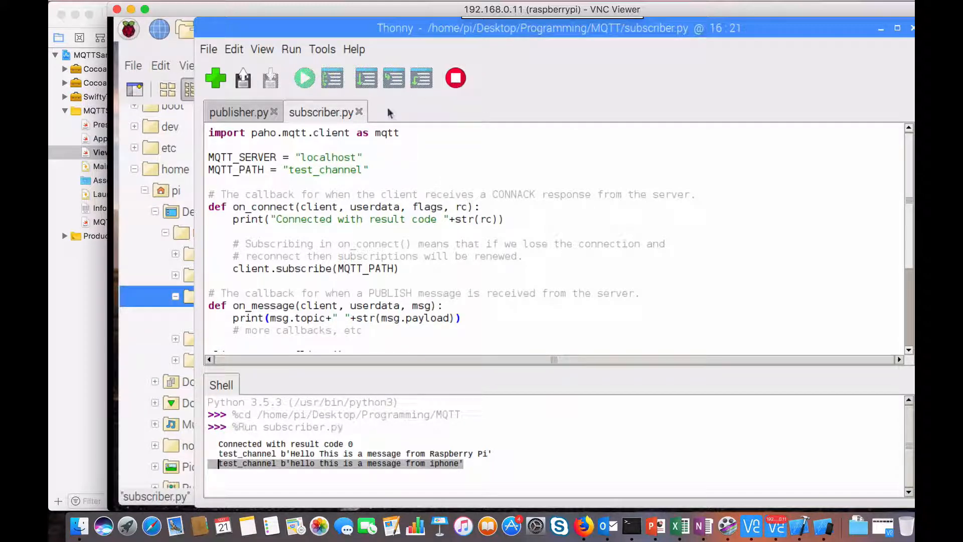
# Stop the running subscriber with Interrupt/Reset and close the old subscriber script.
pyautogui.click(455, 78)
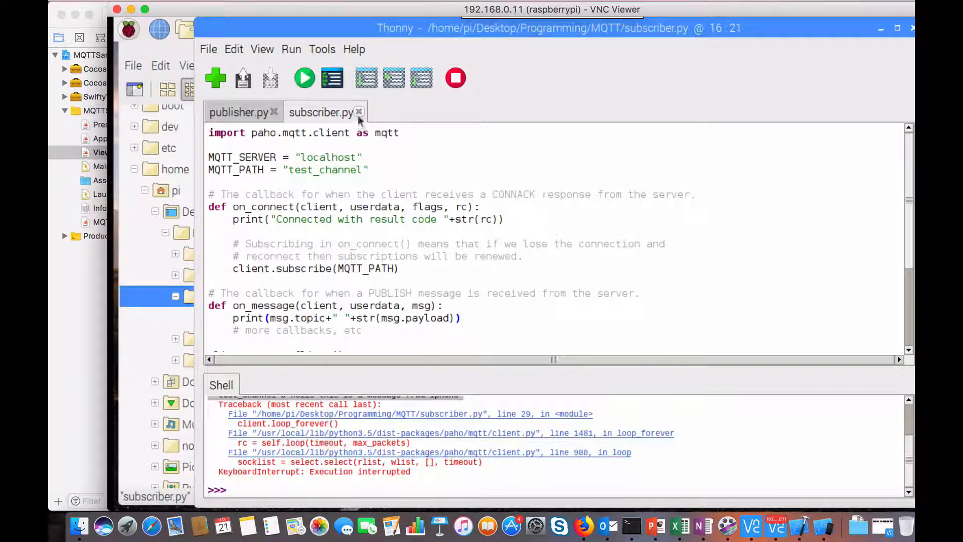
pyautogui.click(359, 112)
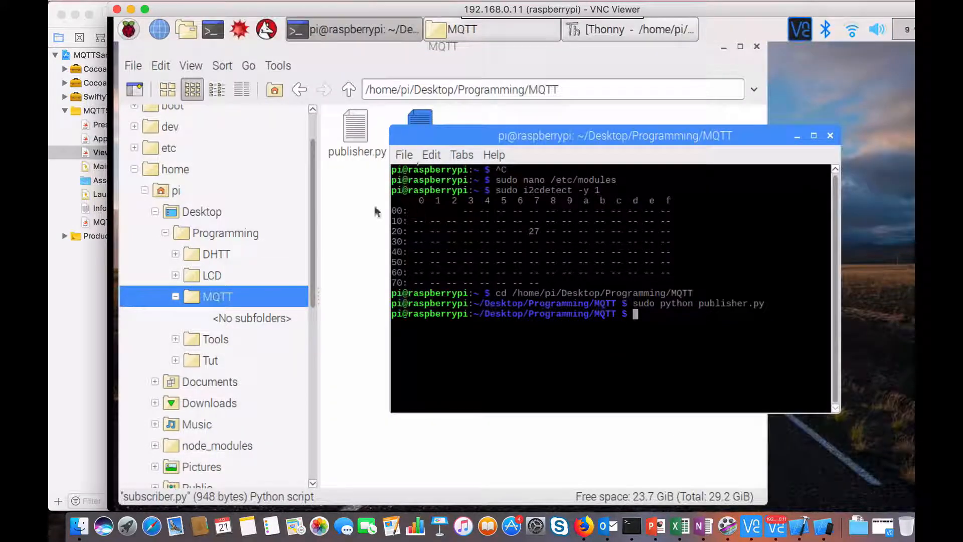
# Navigate from Programming into LCD/MQTT_LCD and open its subscriber.py in Thonny.
pyautogui.click(299, 89)
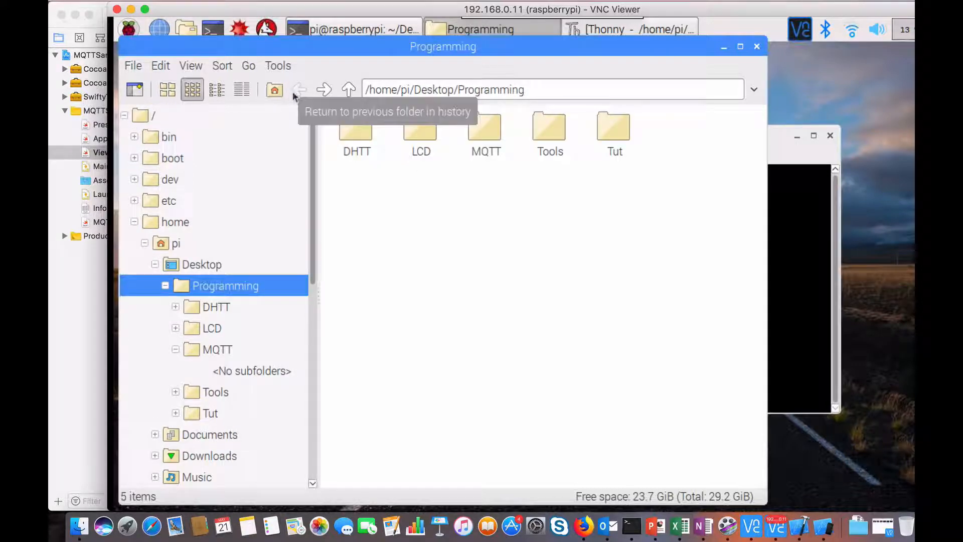
pyautogui.moveTo(484, 142)
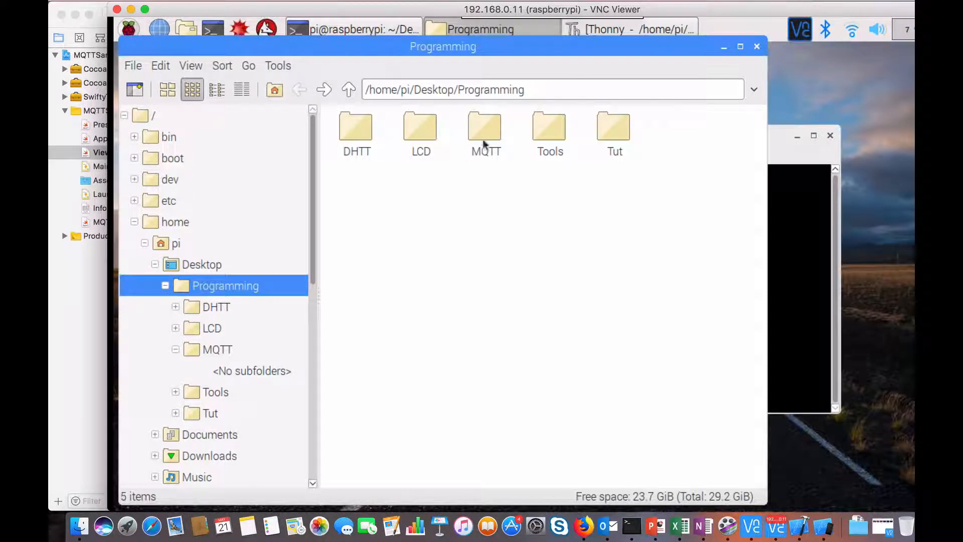
pyautogui.doubleClick(421, 127)
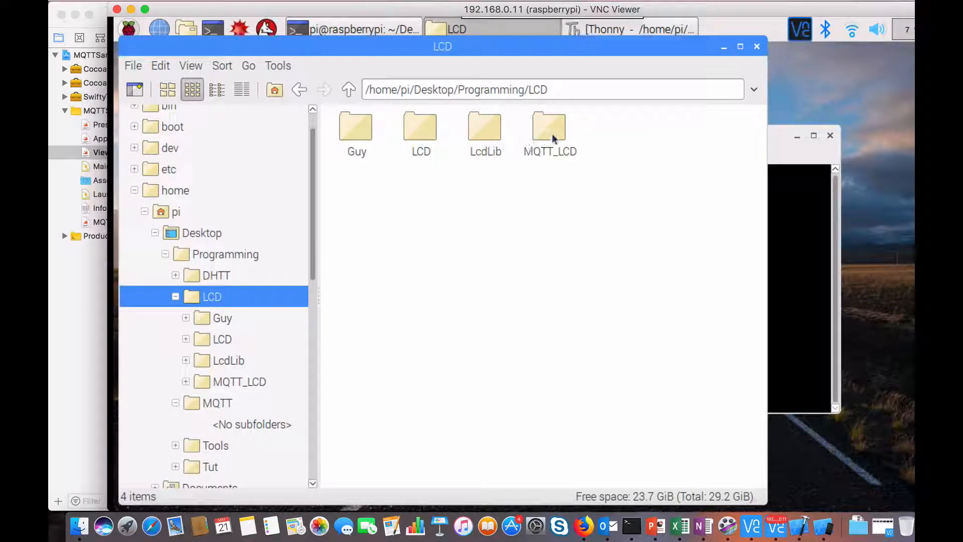
pyautogui.doubleClick(549, 126)
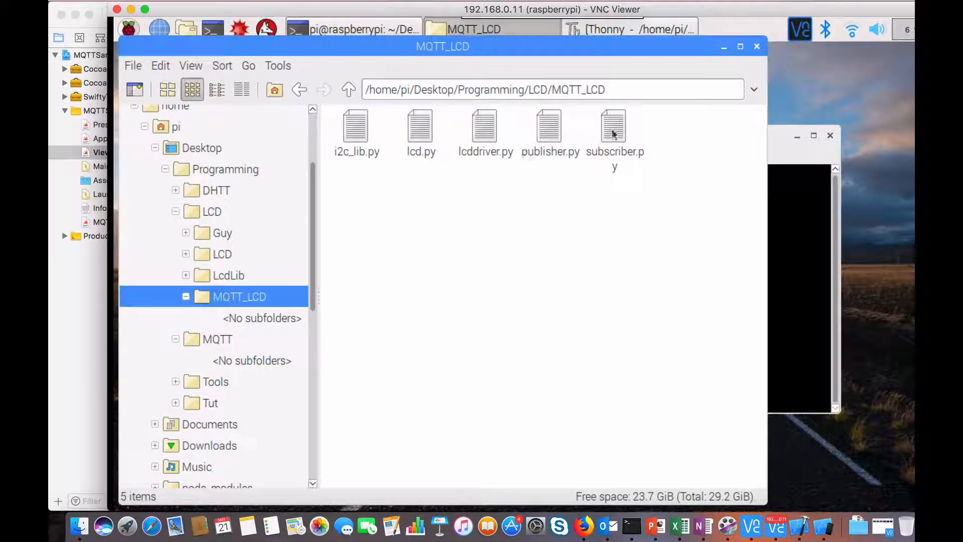
pyautogui.click(614, 129)
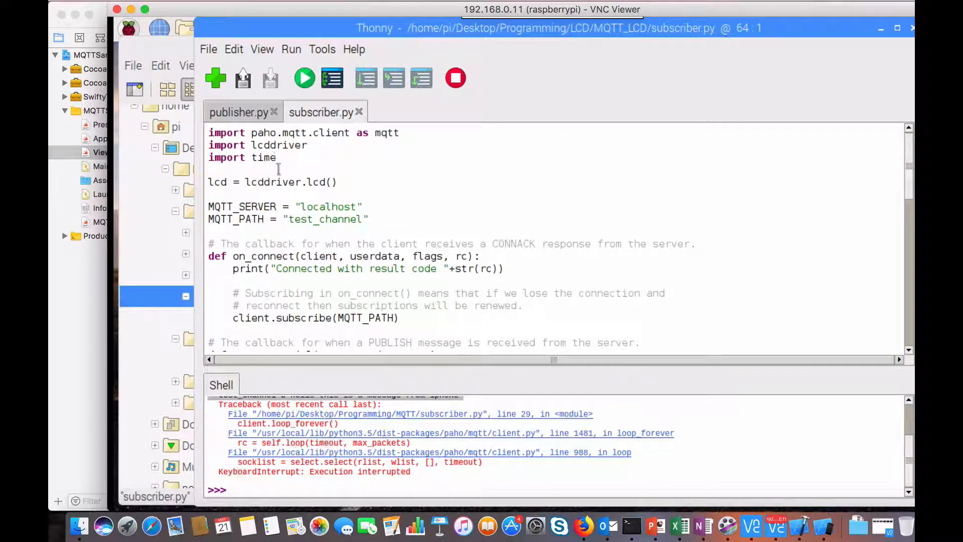
# Review the lcddriver-based subscriber.py with its long_string display function, then run it.
pyautogui.scroll(-3)
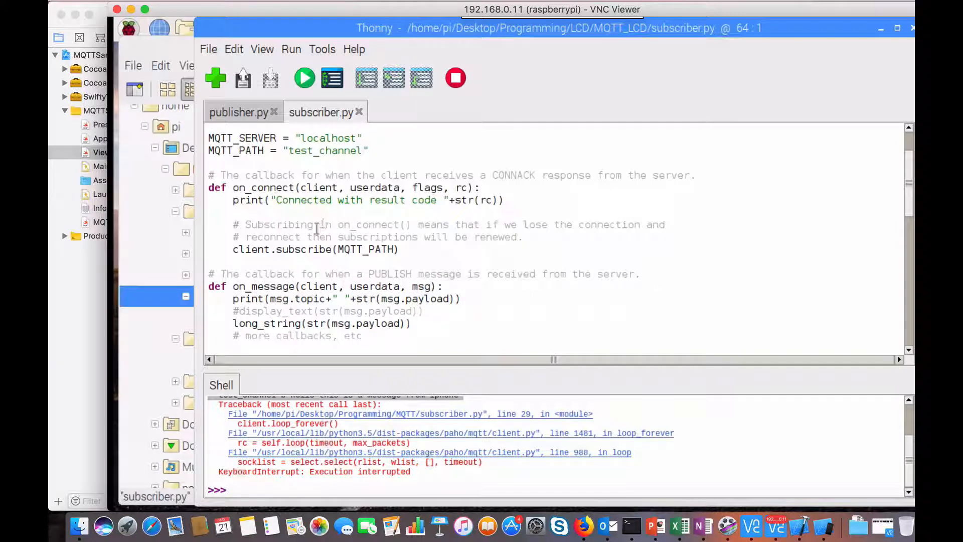
pyautogui.scroll(-3)
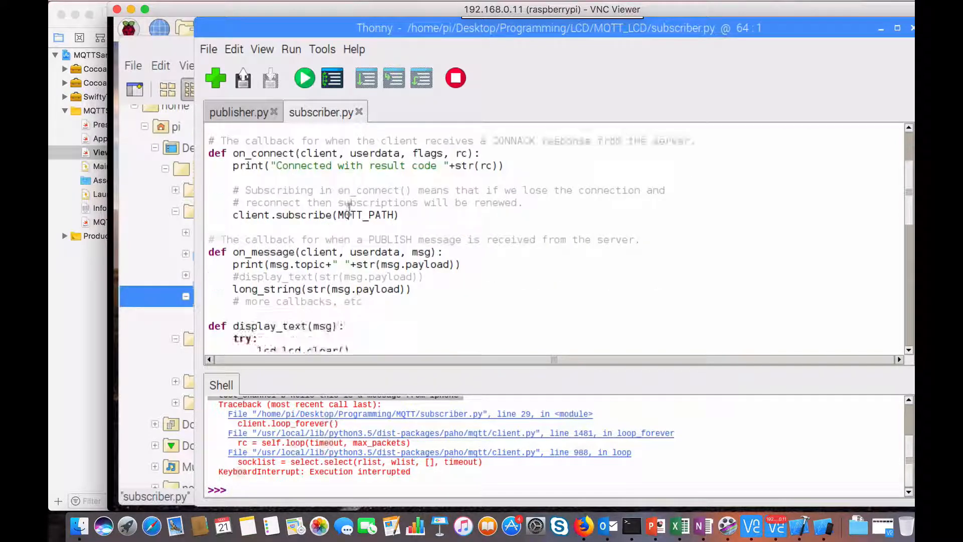
pyautogui.scroll(-3)
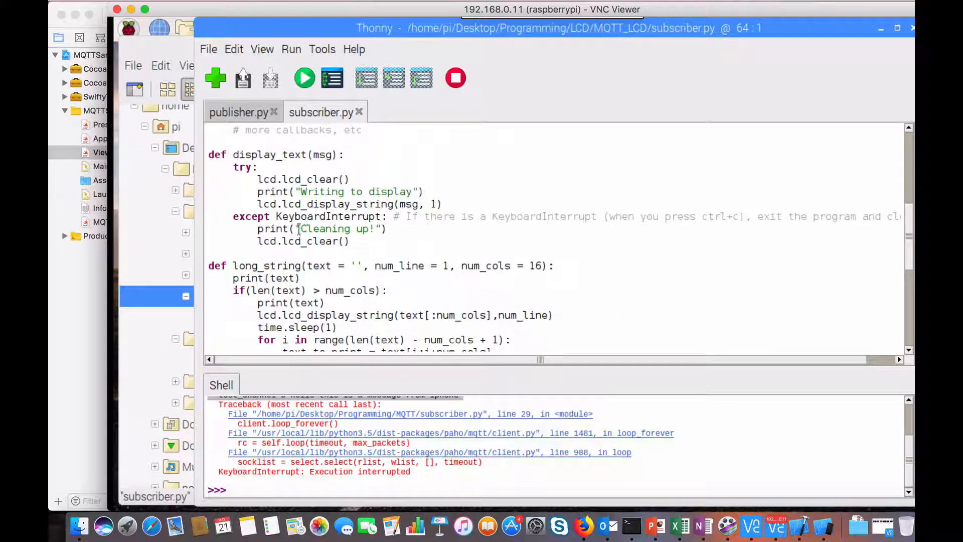
pyautogui.scroll(3)
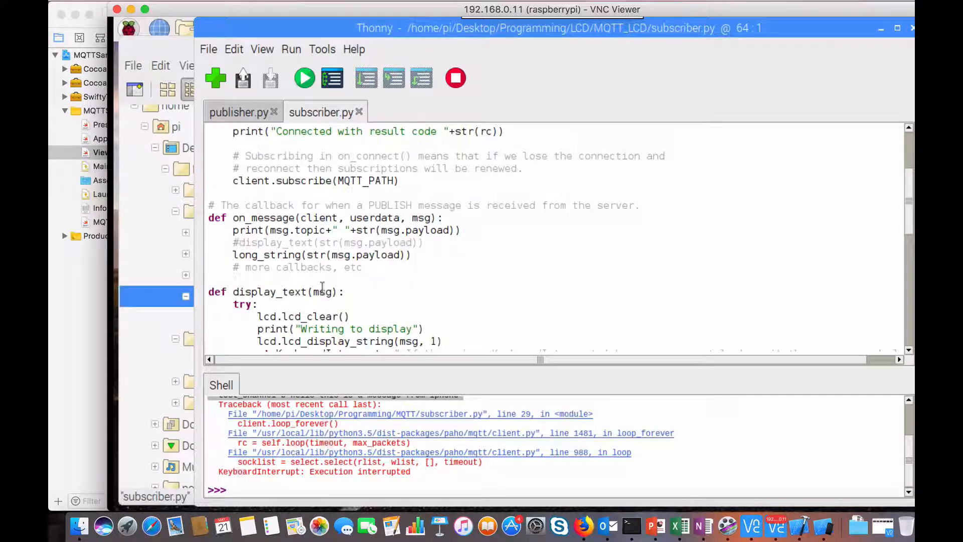
pyautogui.scroll(-3)
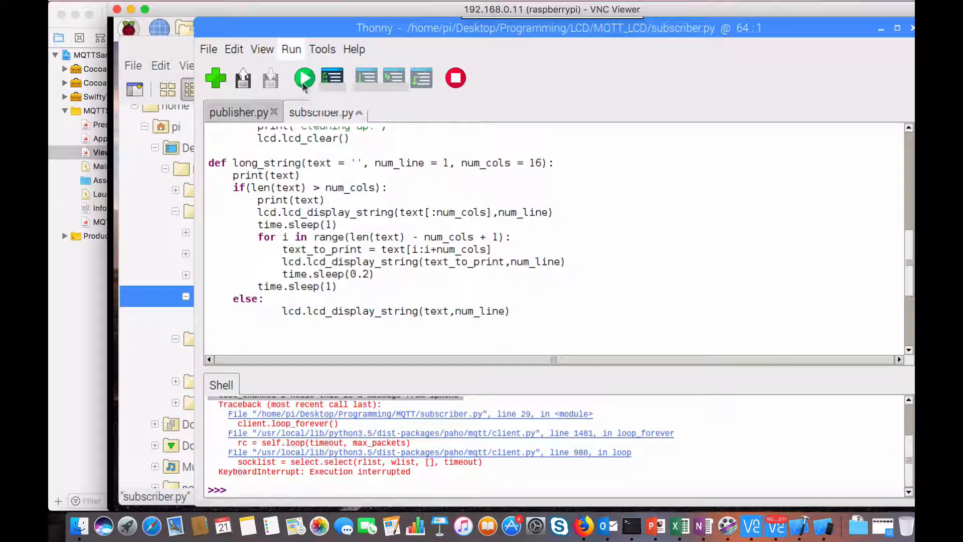
pyautogui.click(303, 78)
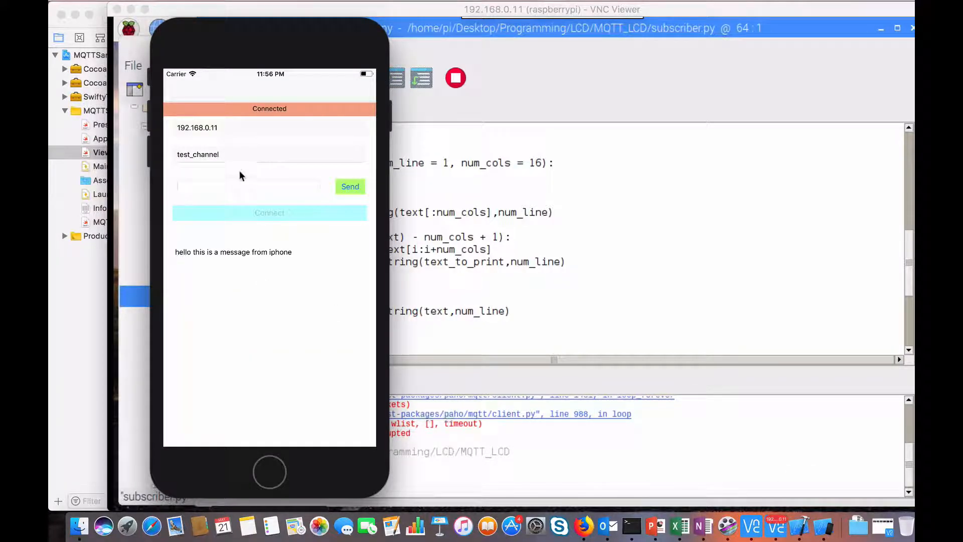
# Enter 'hello this is a message from ios' in the simulator app's message field.
pyautogui.write('h')
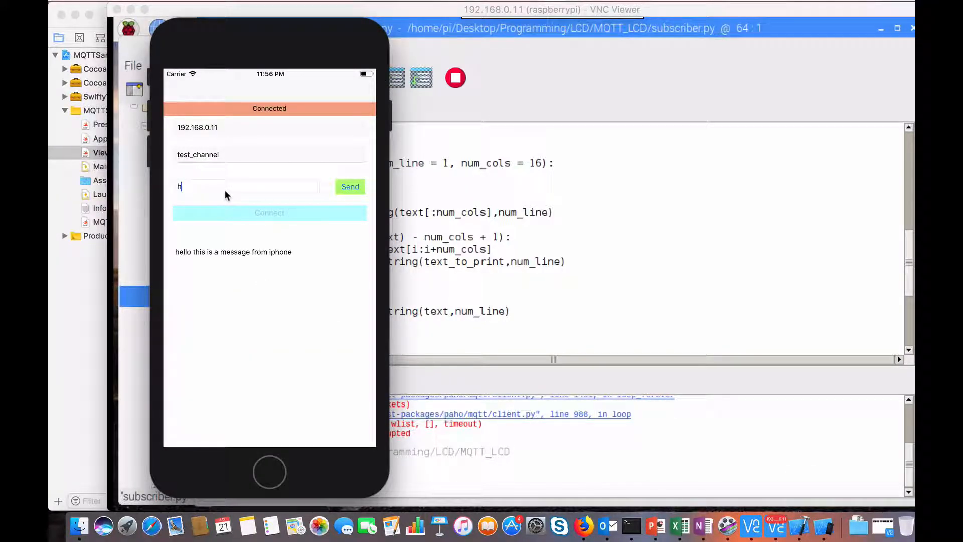
pyautogui.write('ello t')
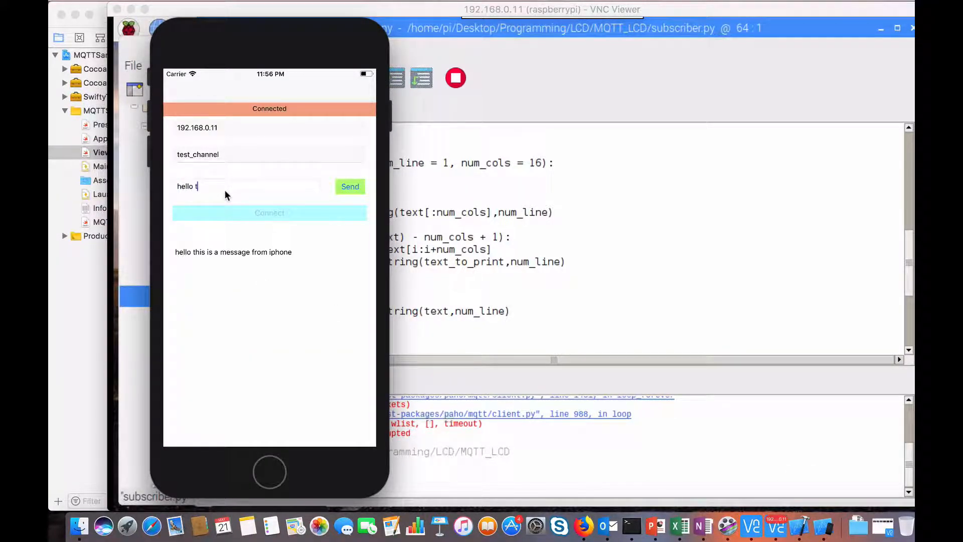
pyautogui.write('his is a messa')
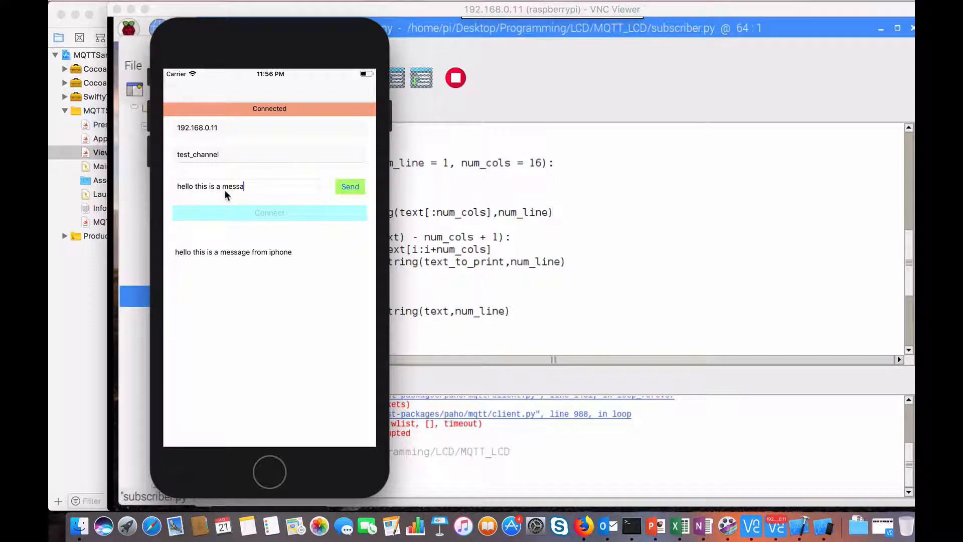
pyautogui.write('ge fro')
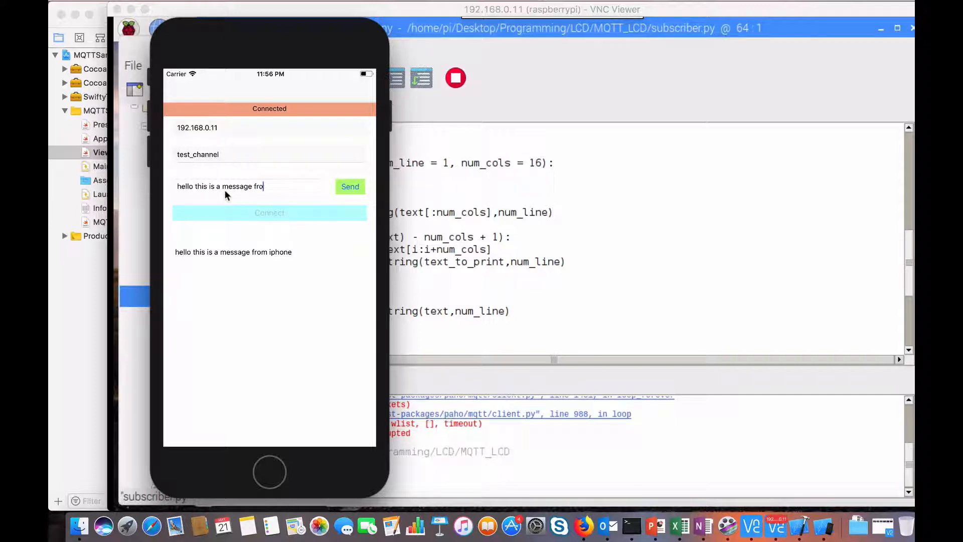
pyautogui.write('m ios')
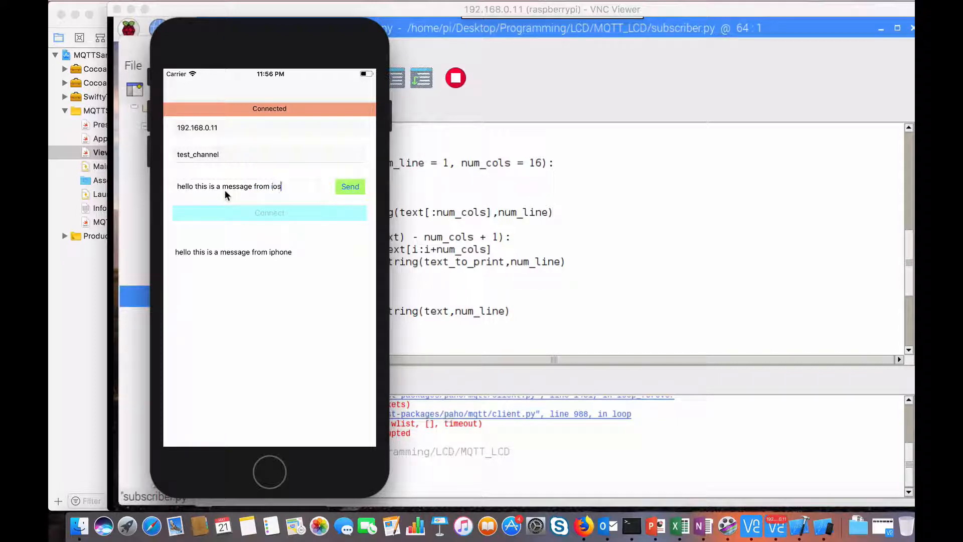